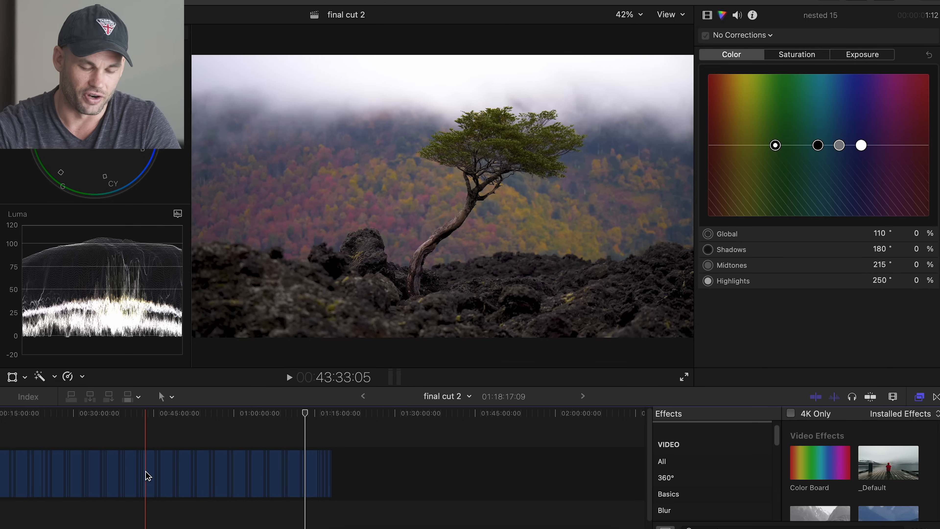
Step: Scrub the p1110302 timeline to the cloudy hillside clip and select it for Lumetri grading
click(184, 473)
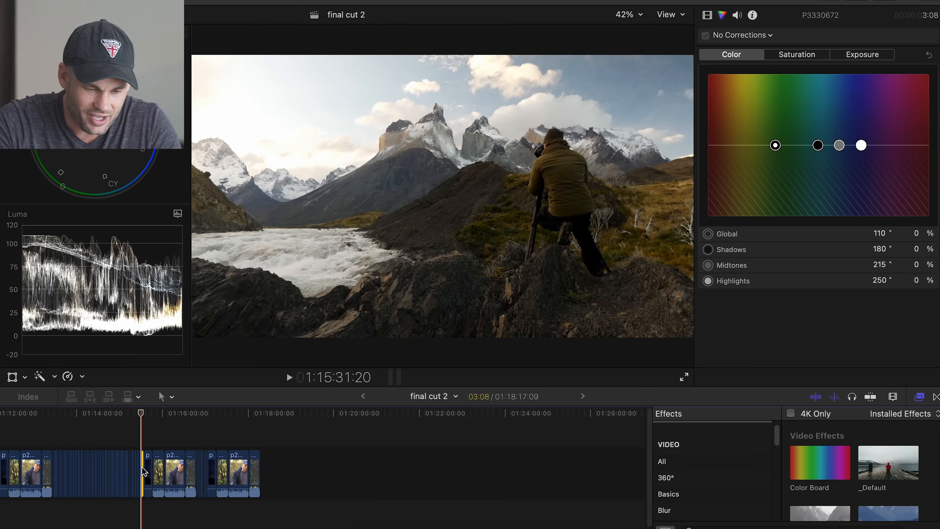
drag(141, 467, 75, 468)
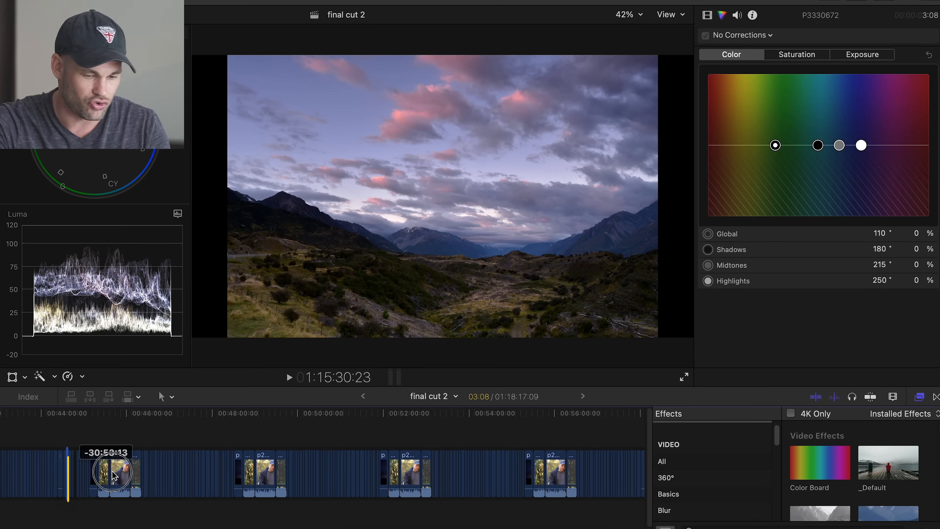
drag(114, 473, 273, 473)
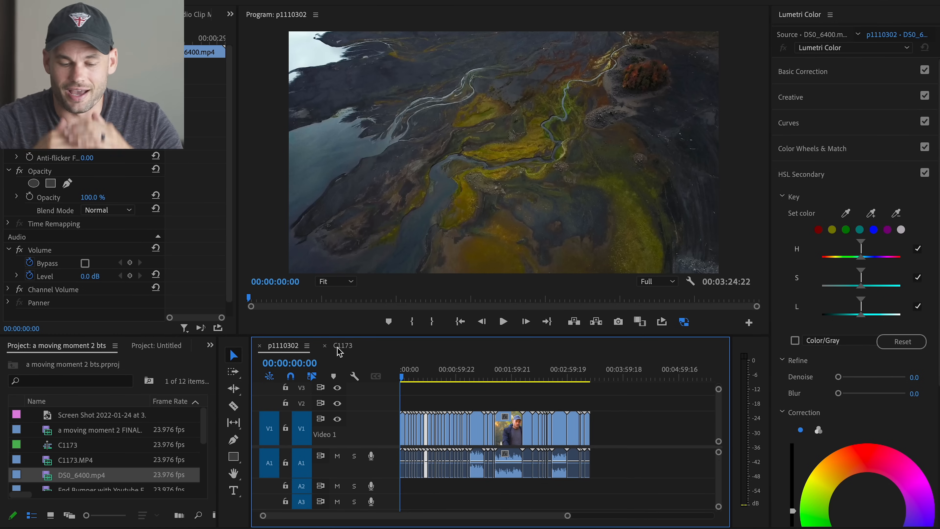
click(342, 345)
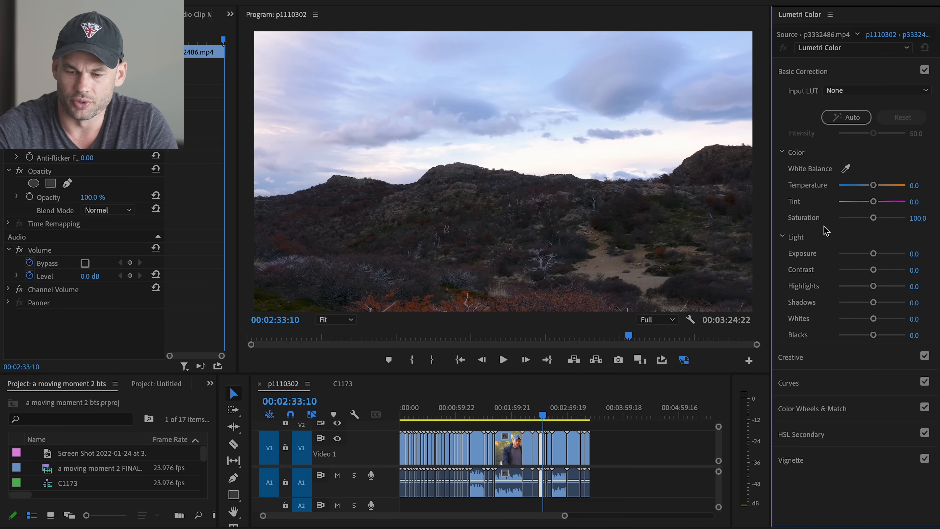
mouse_move(832, 369)
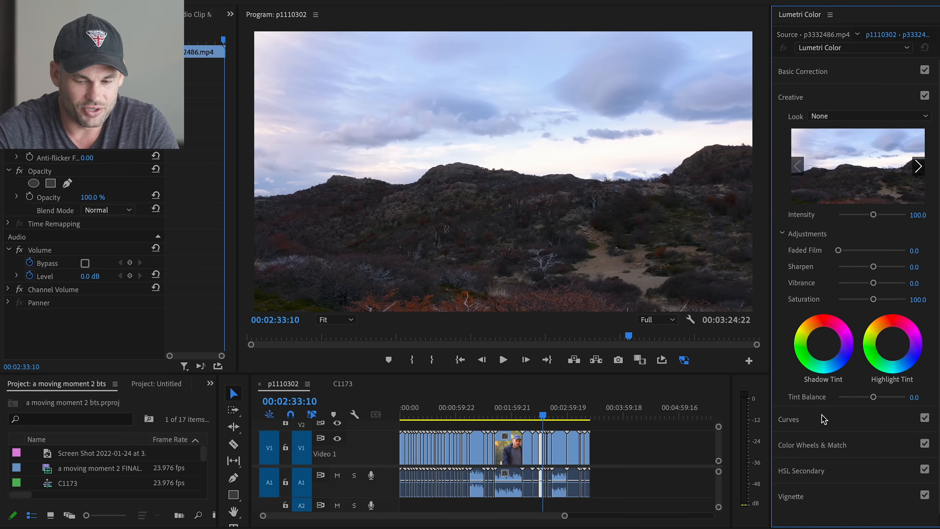
scroll(down, 3)
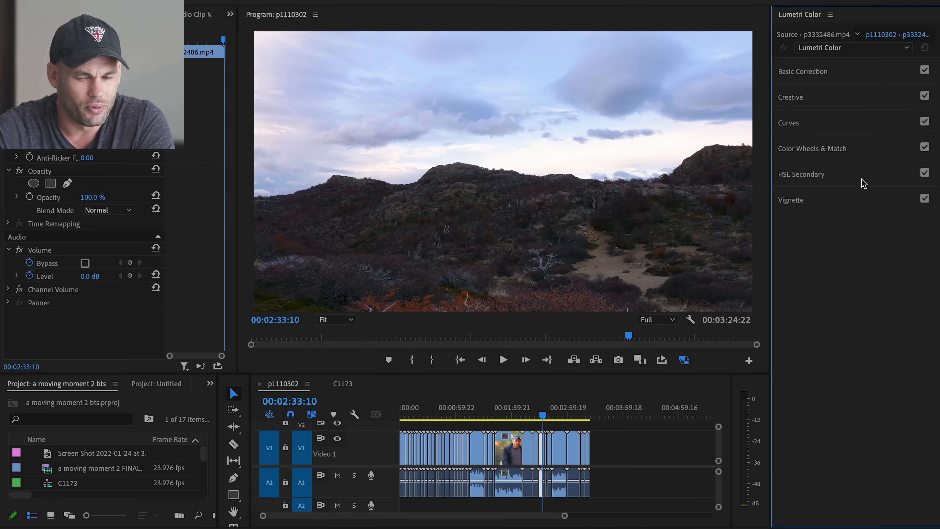
click(802, 71)
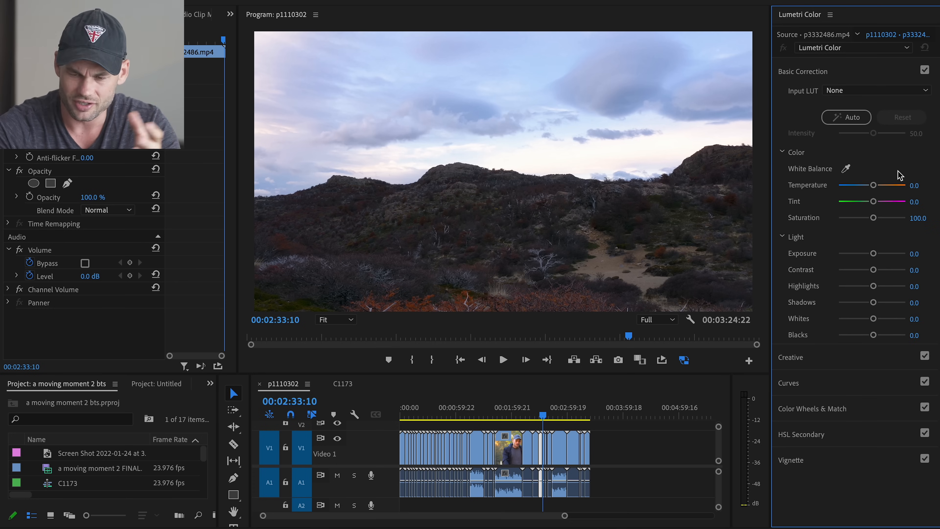
mouse_move(872, 196)
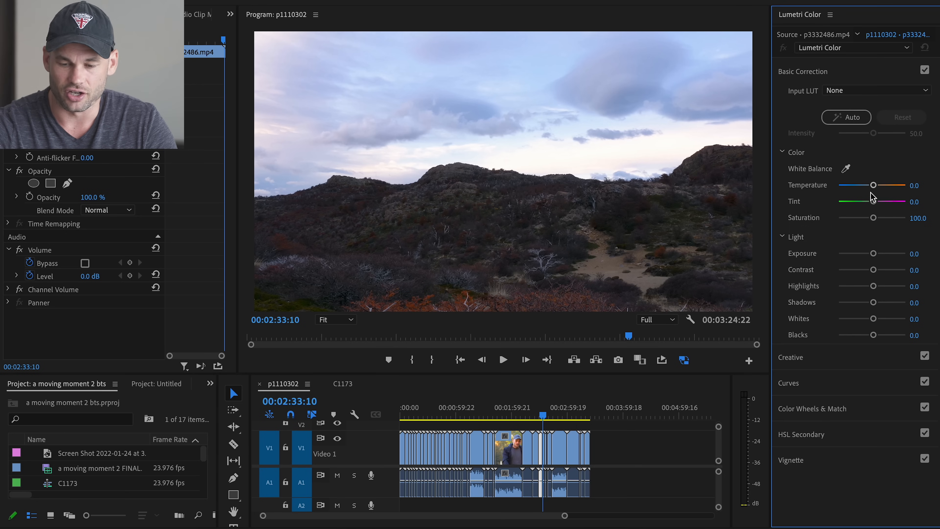
Step: Set Exposure 0.3, Highlights -35.2, Whites -16.7, Shadows and Blacks -9.3, then raise Creative Vibrance
drag(873, 252, 882, 253)
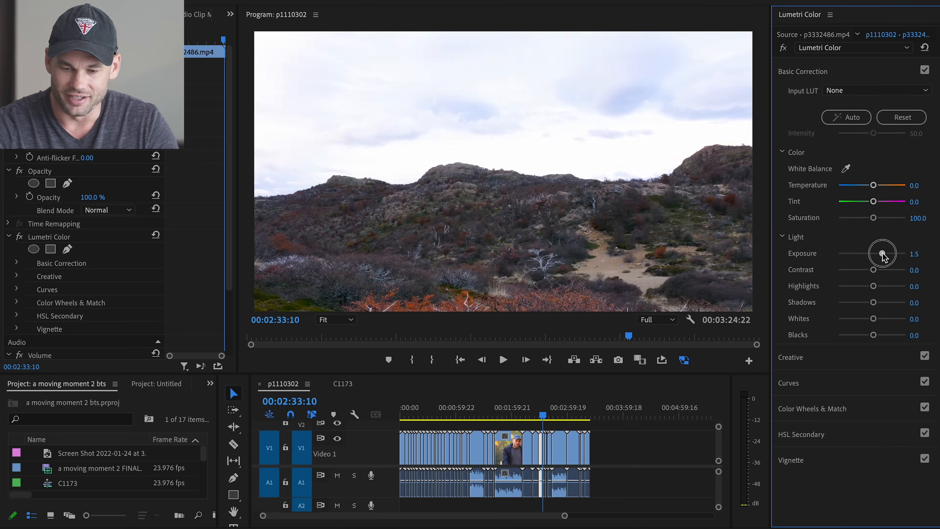
drag(881, 252, 873, 252)
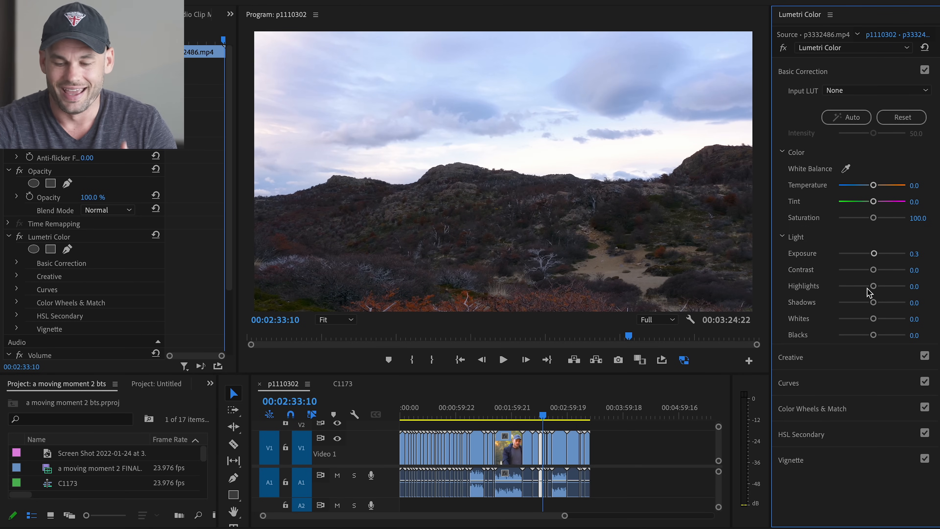
drag(873, 286, 857, 286)
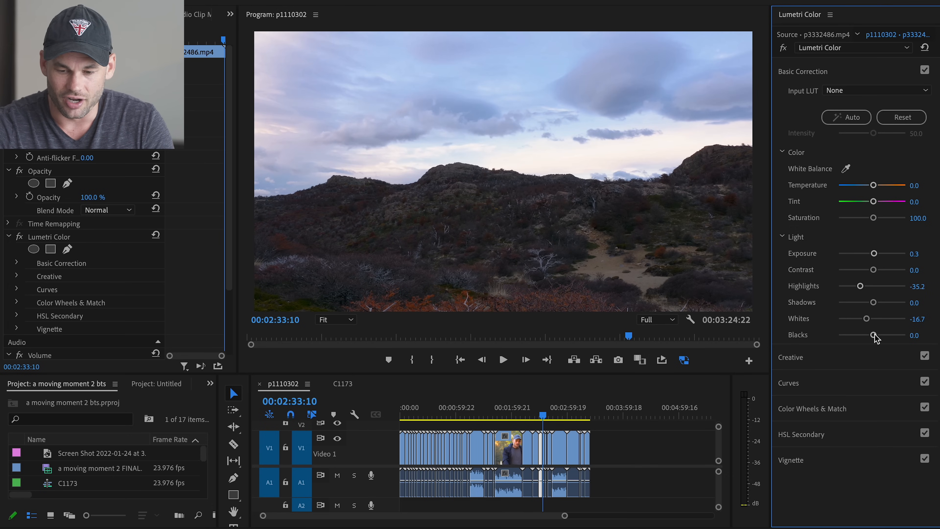
drag(878, 336, 868, 335)
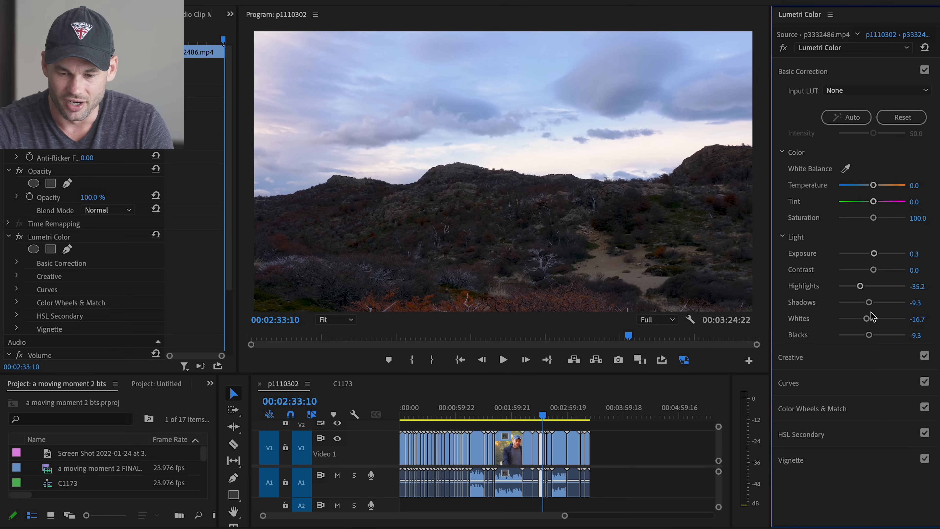
drag(868, 218, 886, 218)
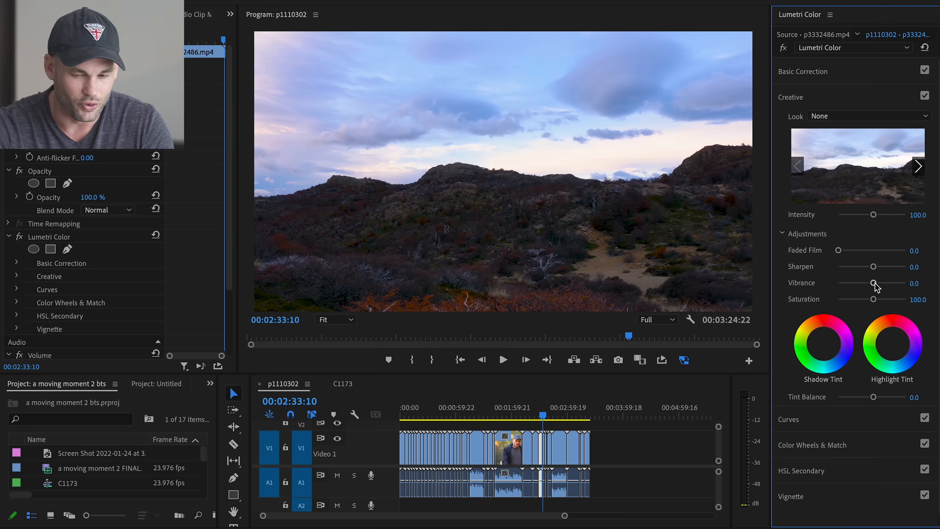
drag(873, 283, 884, 283)
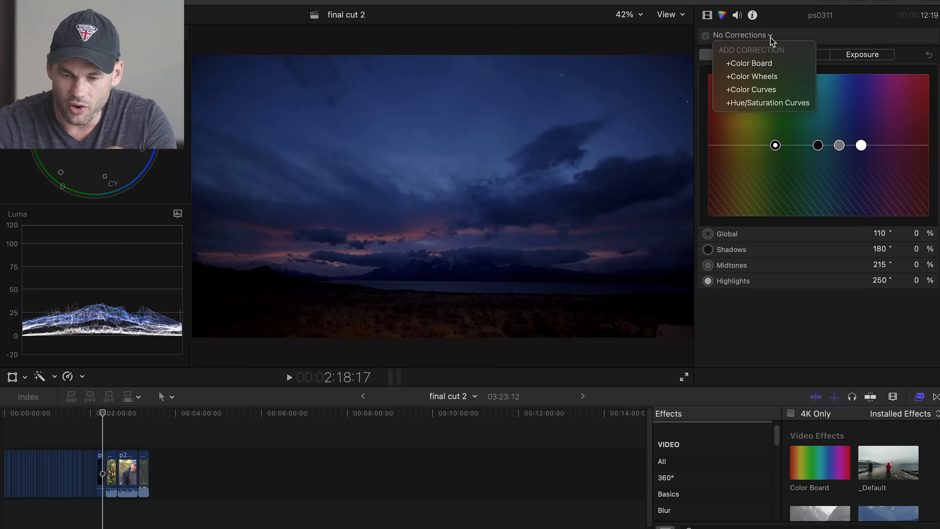
mouse_move(748, 63)
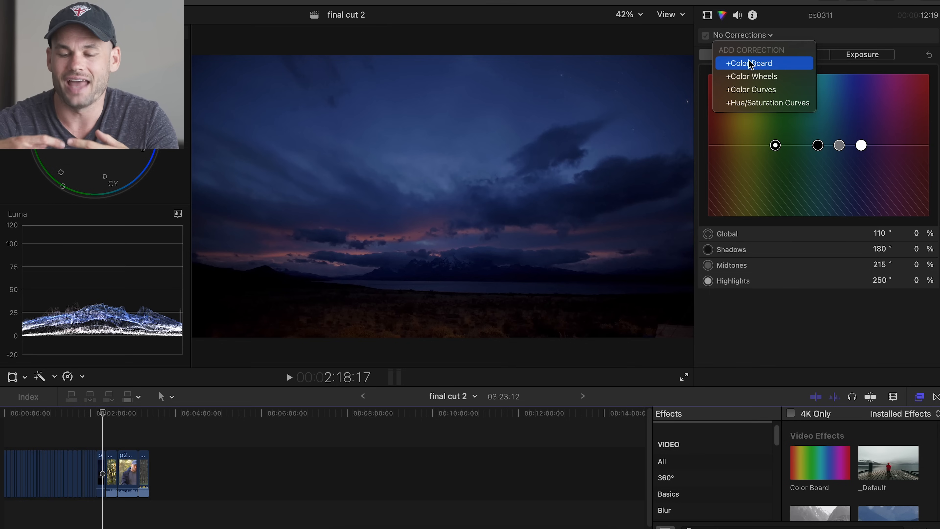
Step: Add a +Color Wheels correction to the dark night-sky clip
click(754, 76)
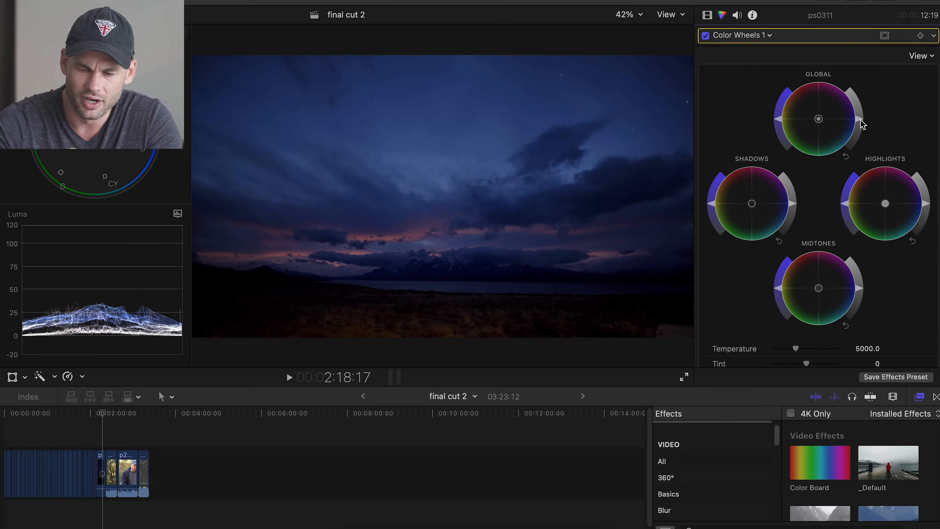
mouse_move(818, 205)
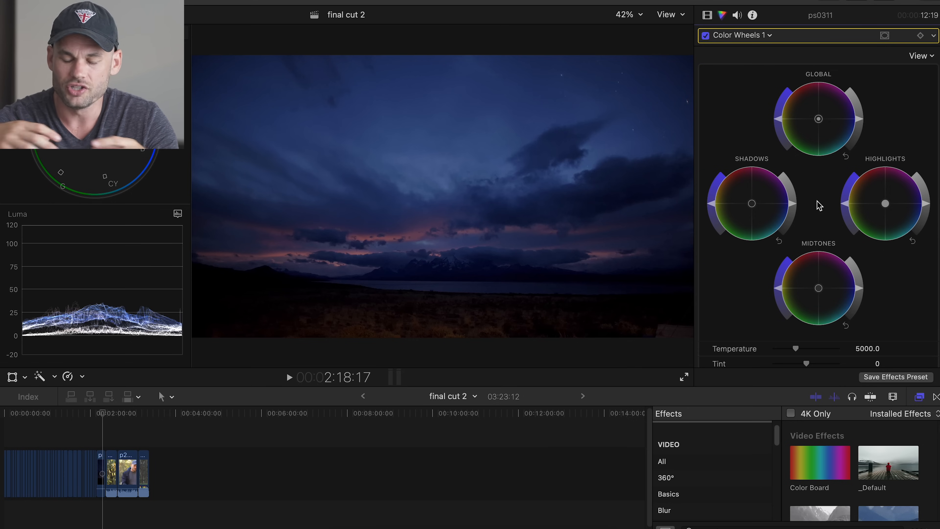
click(762, 35)
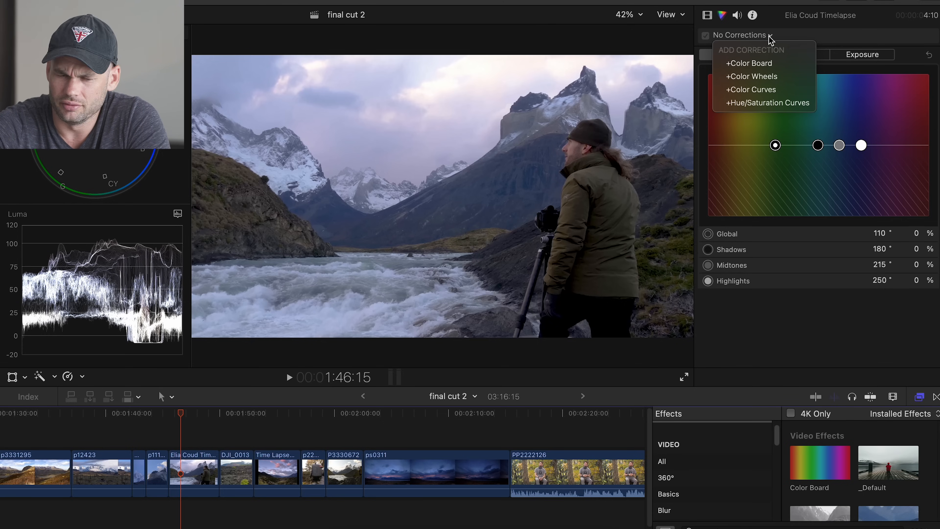
mouse_move(763, 76)
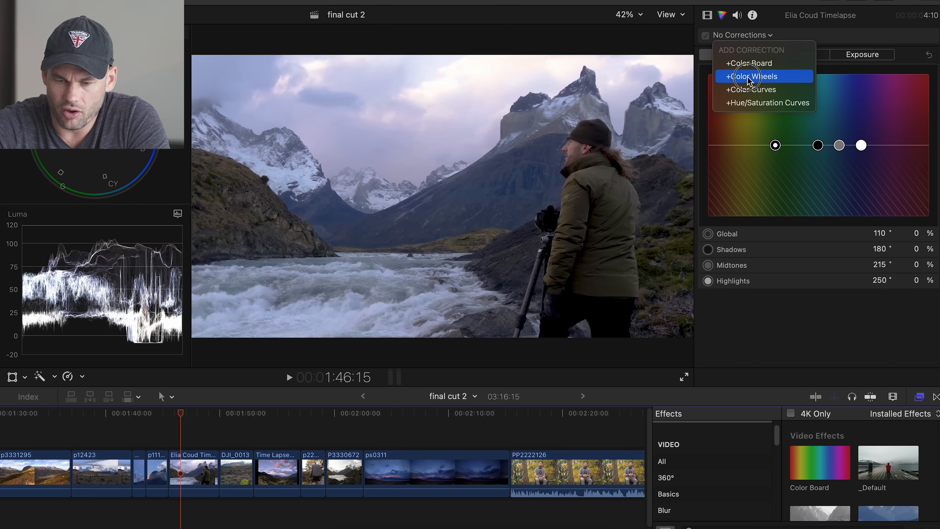
Step: Add +Color Wheels to the Elia Coud Timelapse clip and raise its Global saturation
click(752, 76)
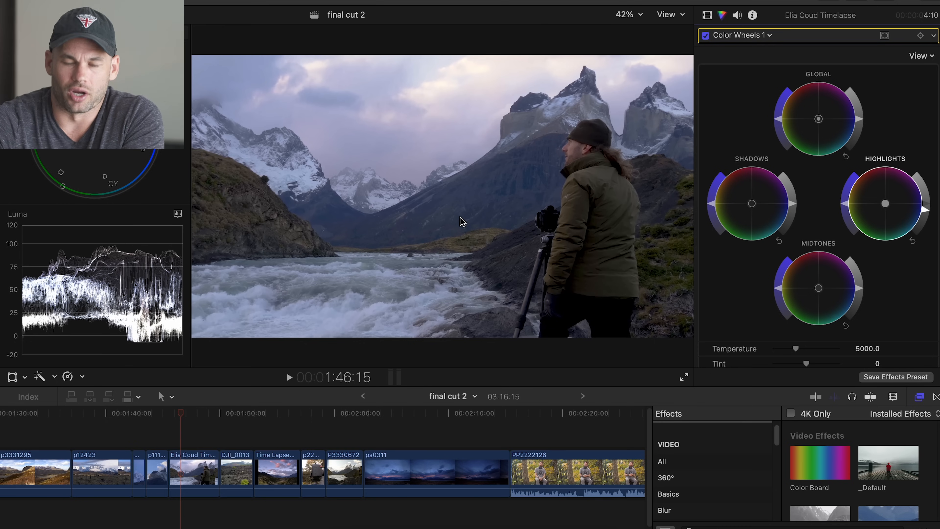
mouse_move(479, 224)
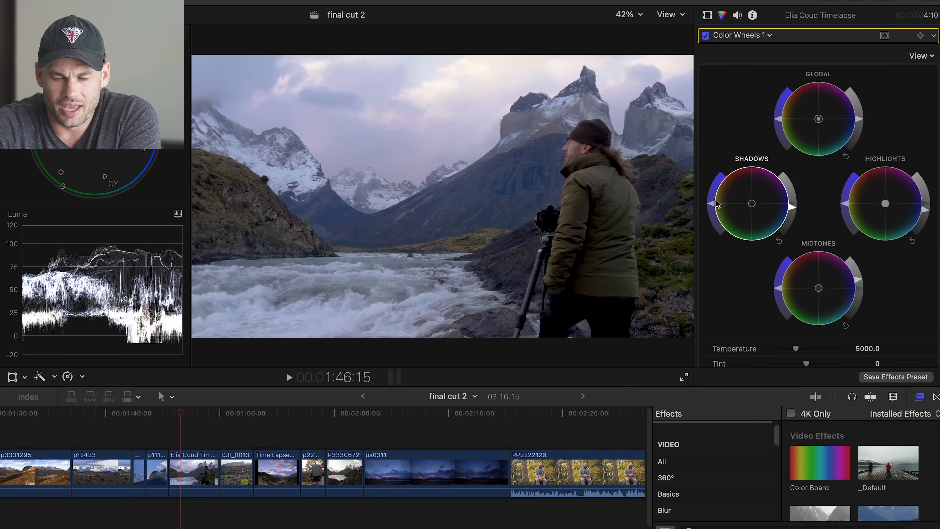
mouse_move(714, 216)
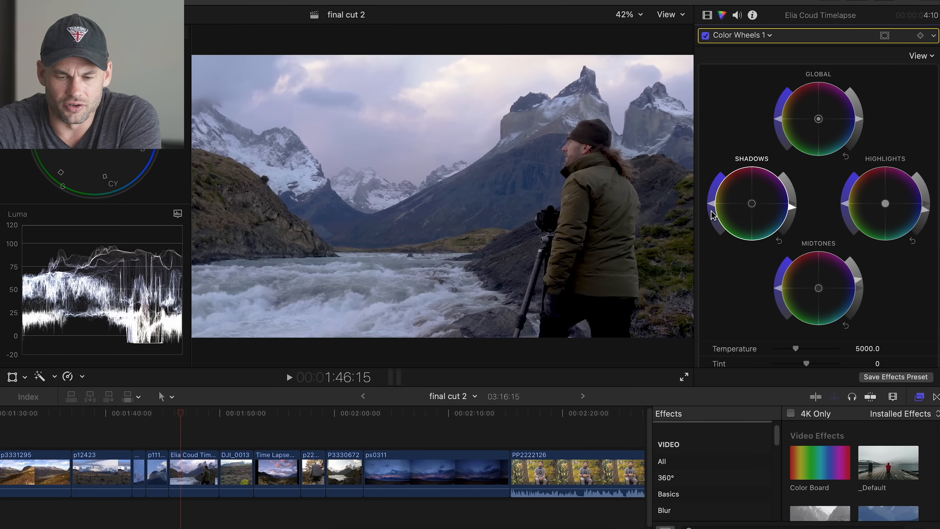
mouse_move(769, 169)
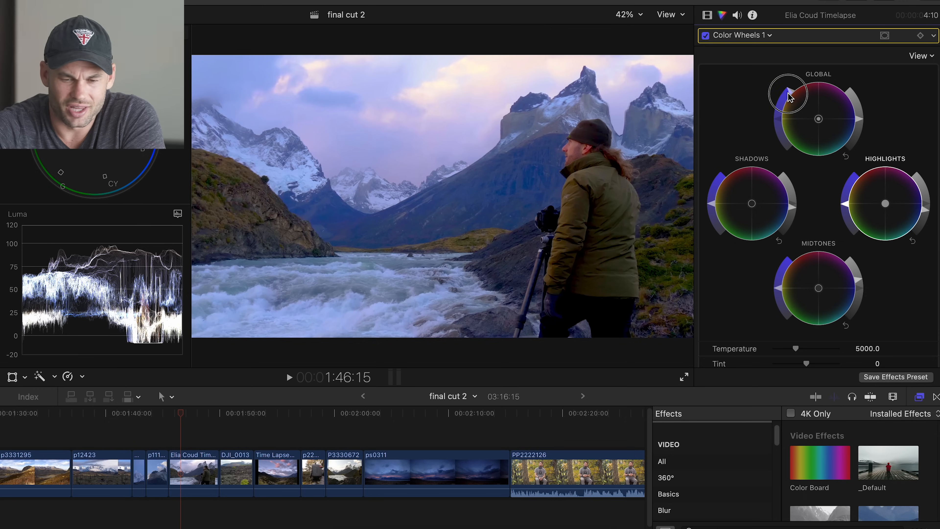
drag(788, 93, 779, 123)
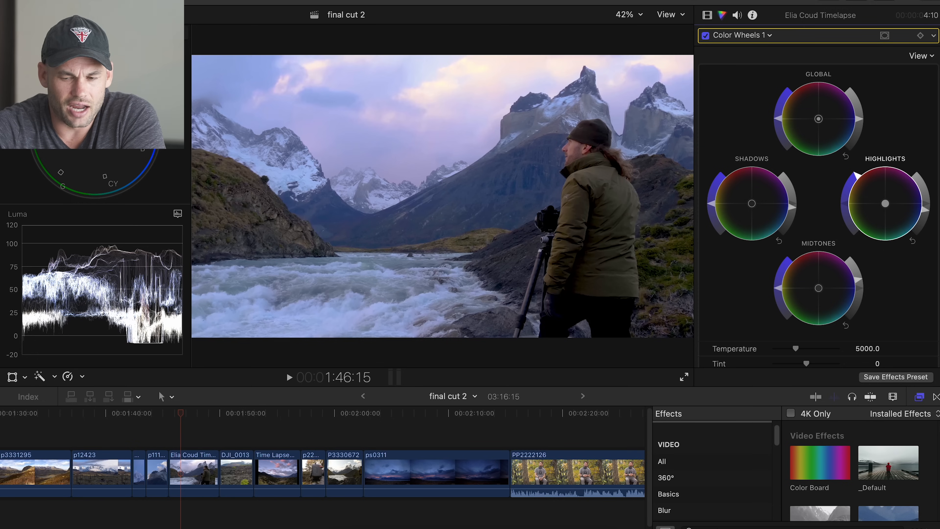
Step: Warm the river shot's colour temperature, settling it near 5200
scroll(down, 3)
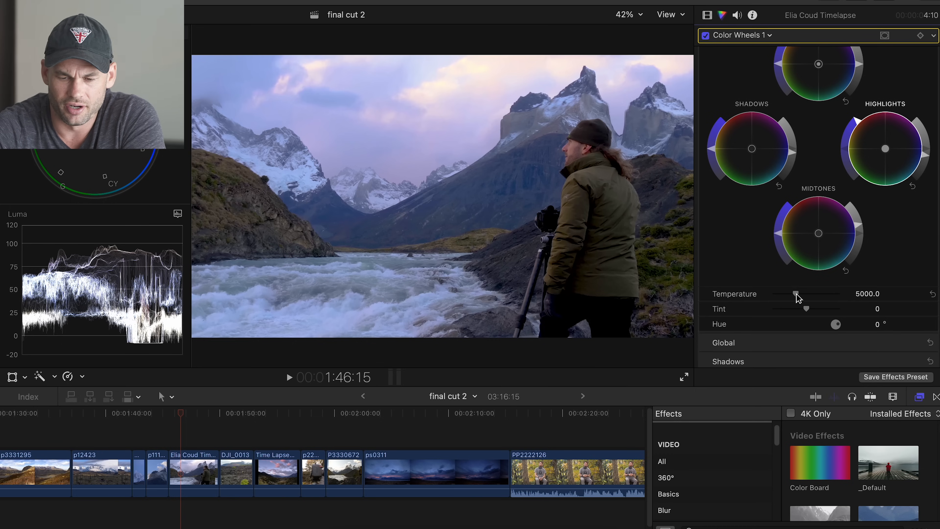
drag(797, 293, 812, 294)
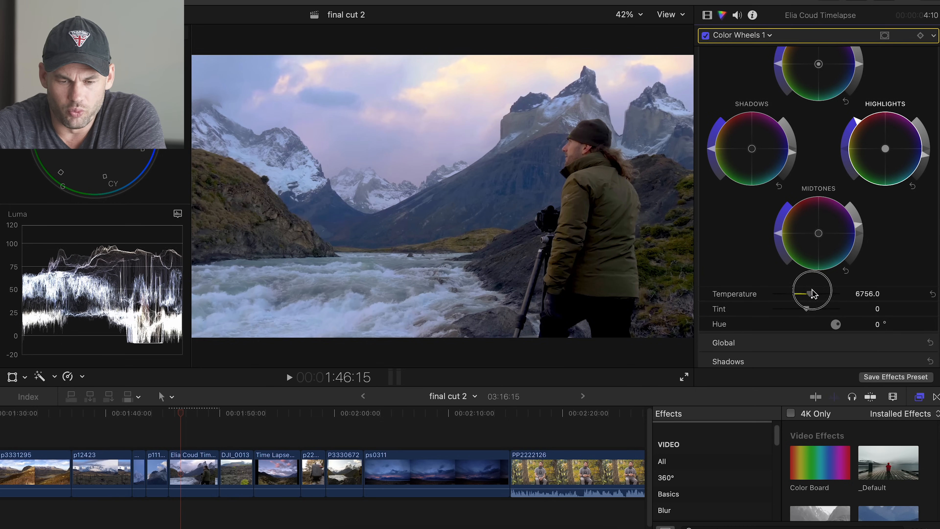
drag(812, 293, 806, 293)
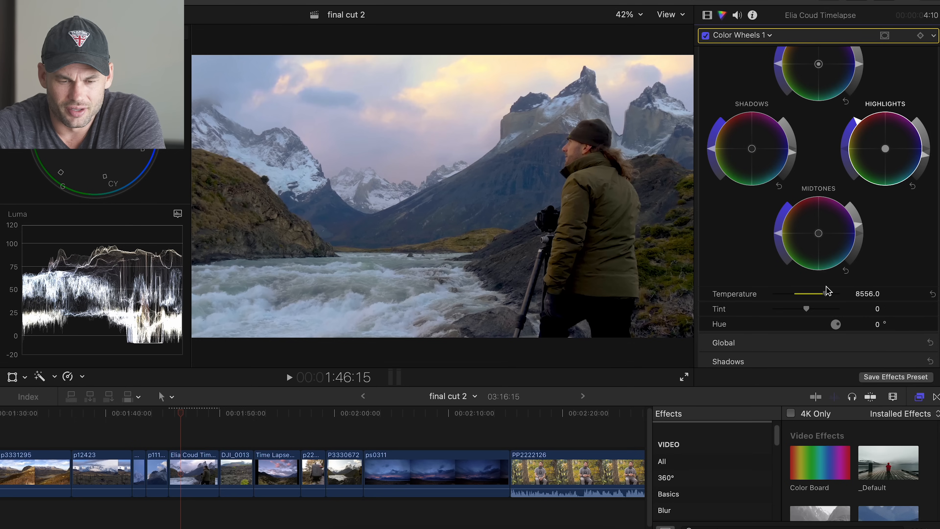
drag(814, 293, 824, 294)
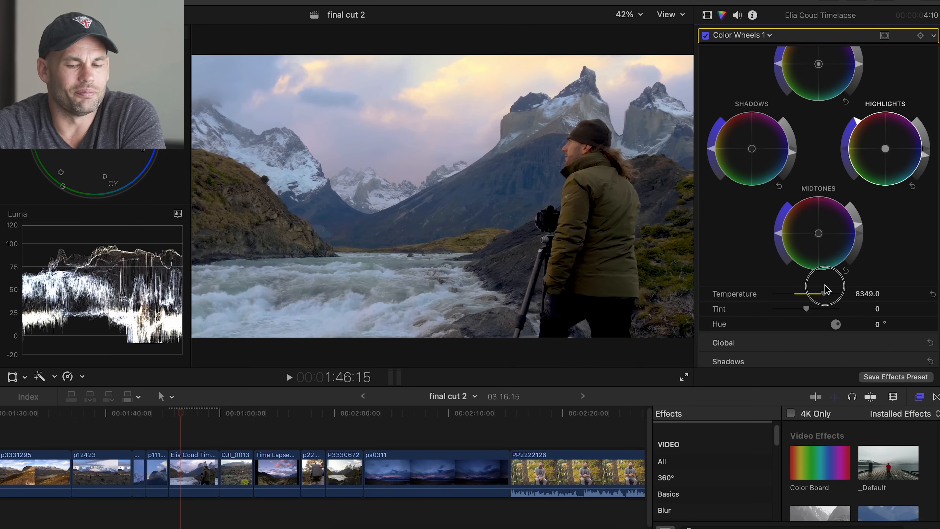
drag(824, 285, 820, 293)
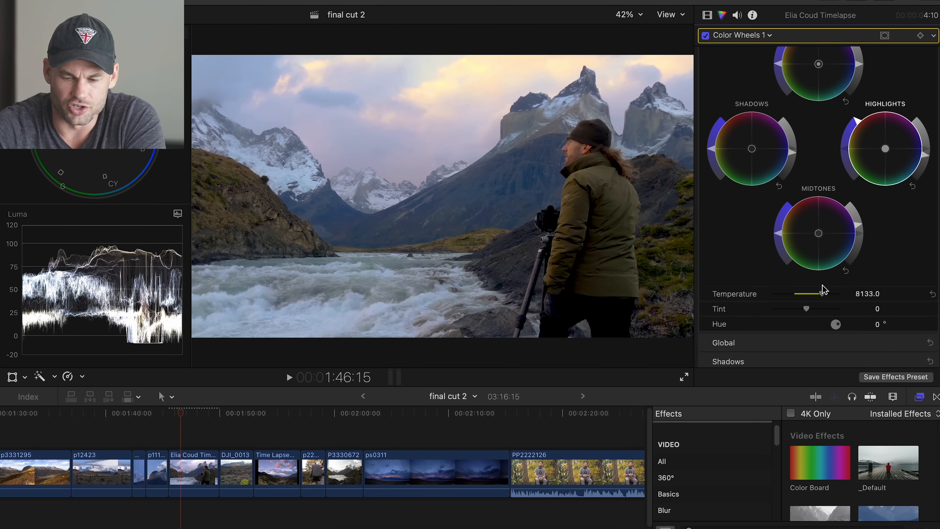
drag(819, 294, 798, 293)
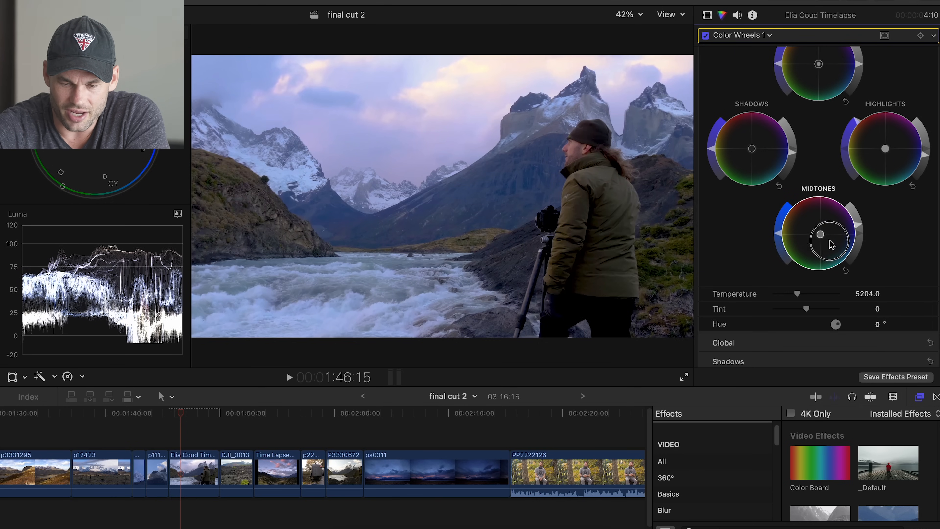
Step: Shift the Midtones puck toward orange and nudge the Shadows puck slightly
drag(819, 234, 815, 232)
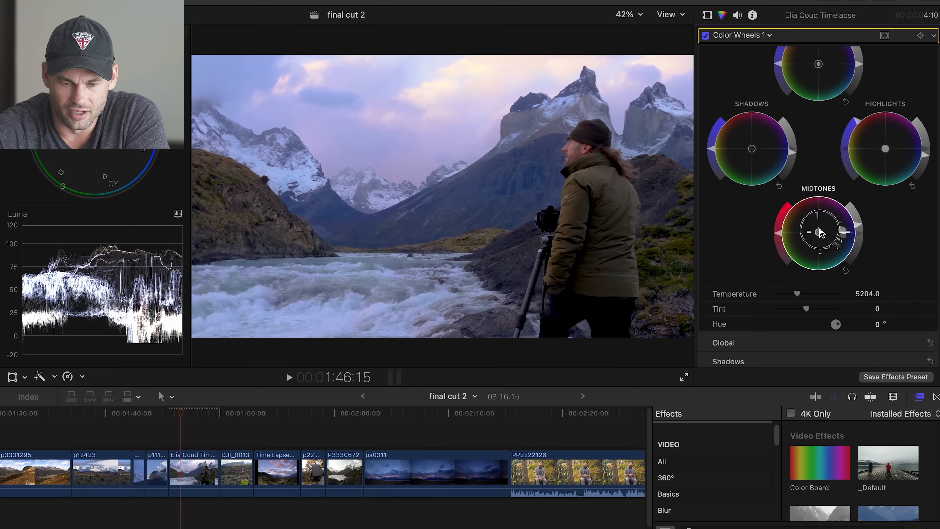
drag(817, 232, 773, 217)
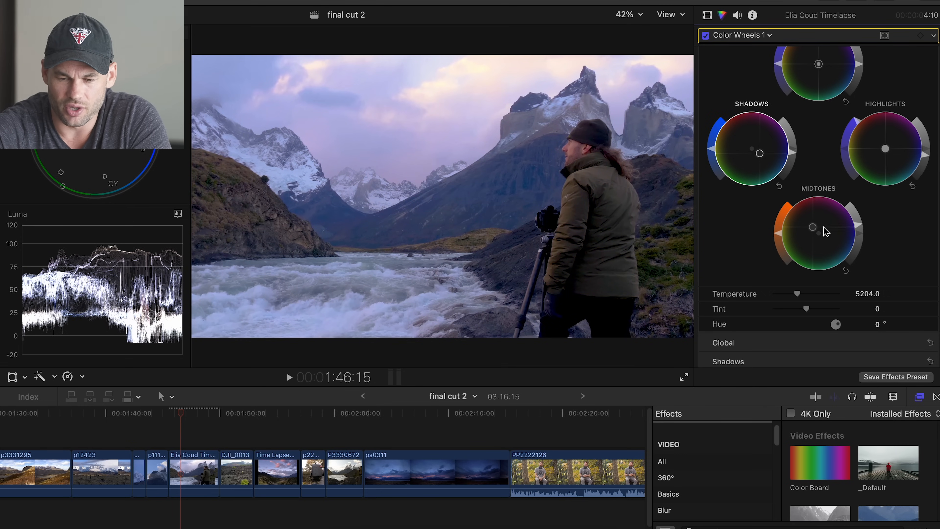
drag(811, 231, 802, 221)
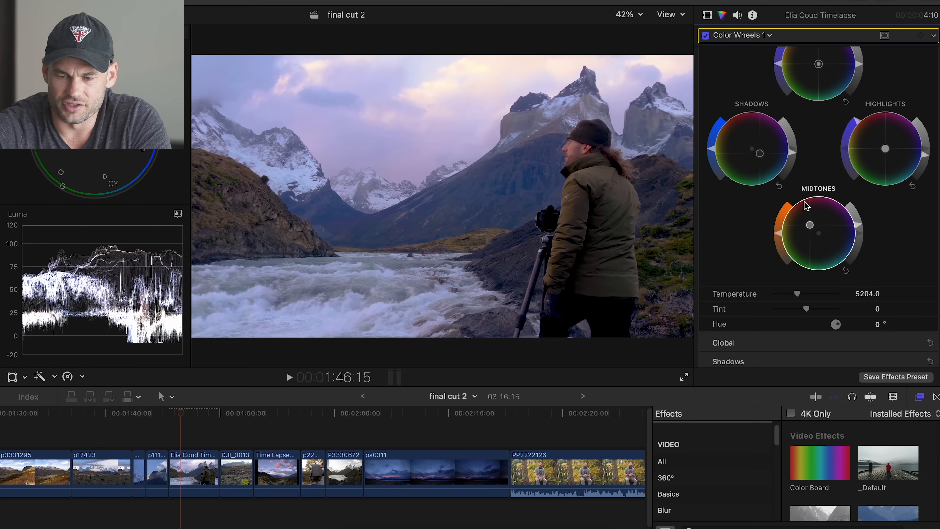
Step: Toggle Color Wheels 1 off and back on to compare the timelapse grade
click(705, 35)
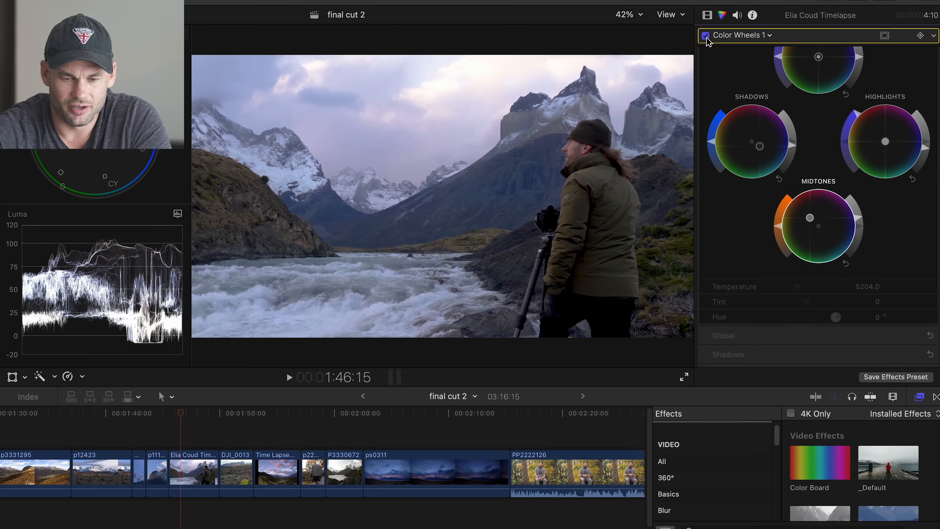
click(705, 36)
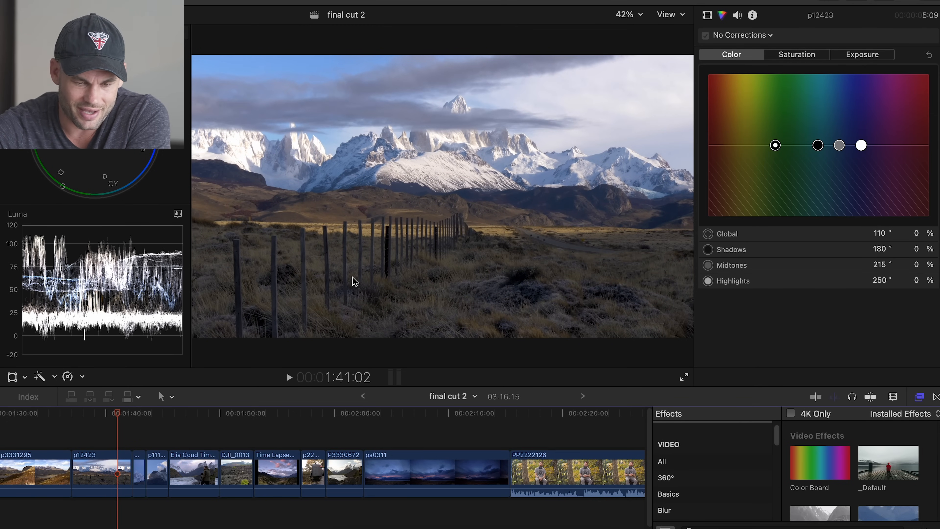
Step: Scrub to the fence shot and add a +Hue/Saturation Curves correction to the p12423 clip
drag(117, 412, 92, 412)
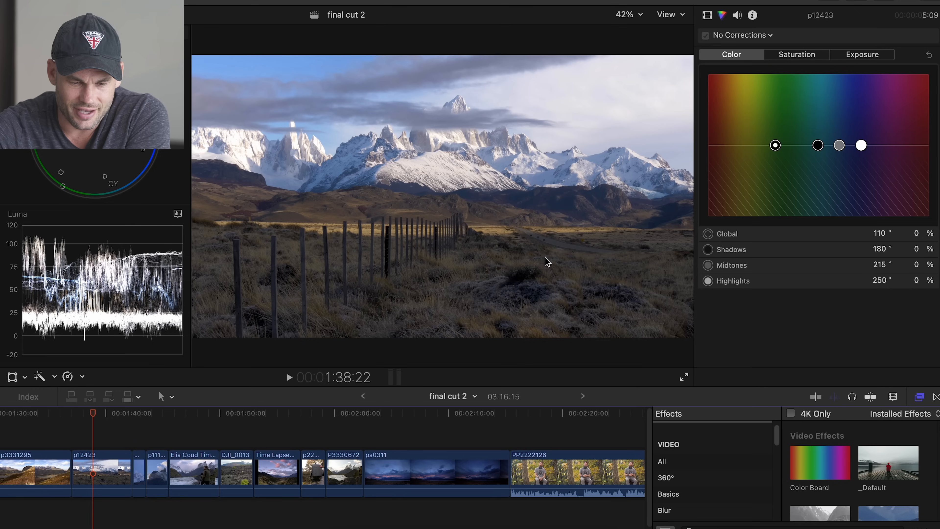
mouse_move(629, 270)
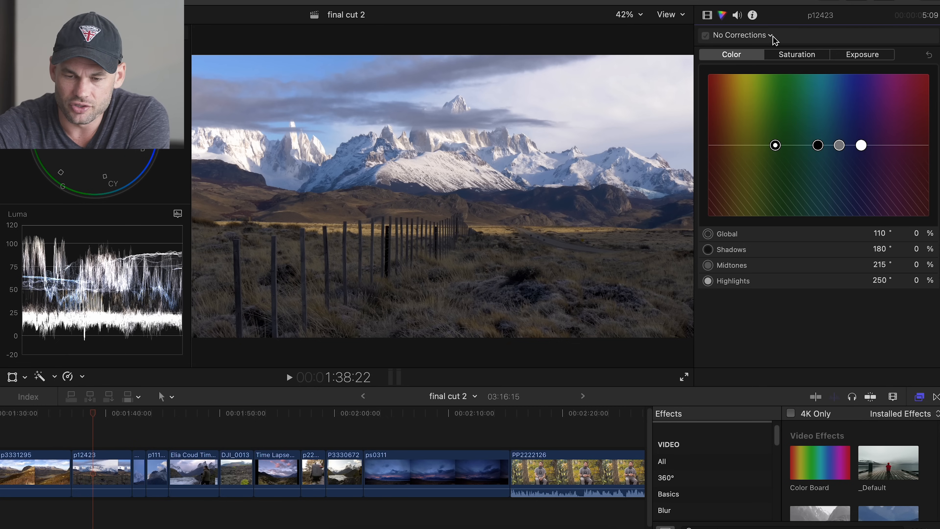
click(769, 35)
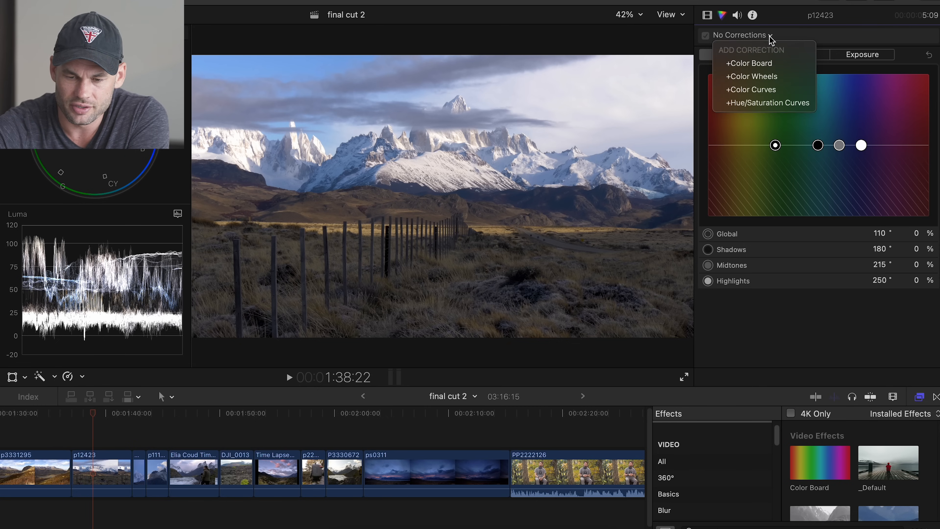
mouse_move(767, 103)
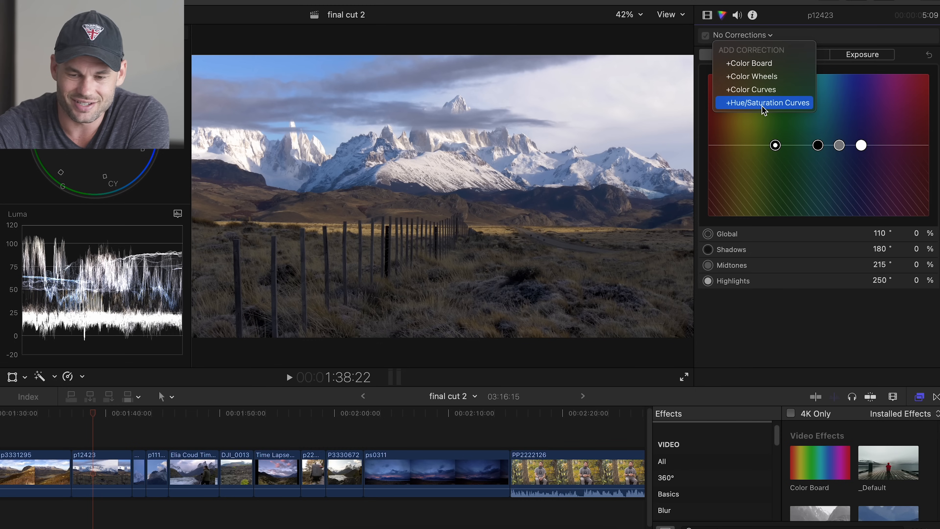
click(766, 102)
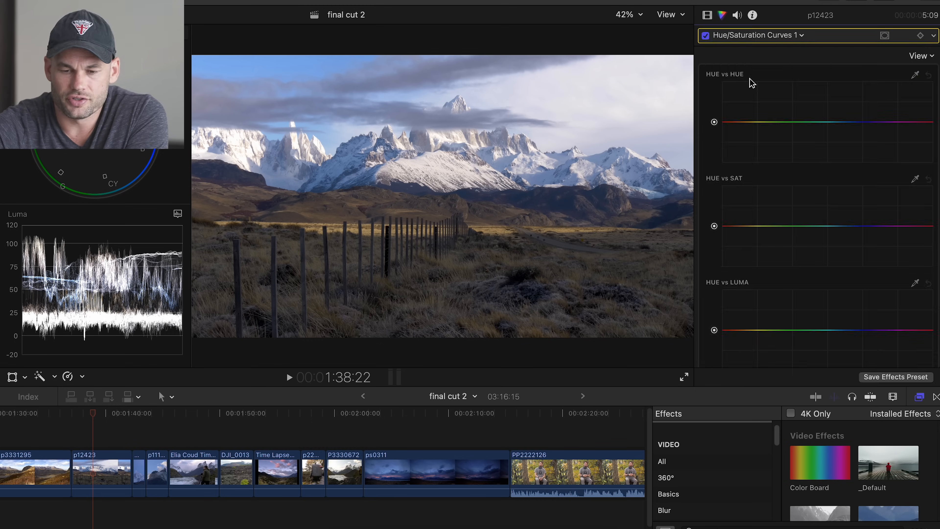
mouse_move(759, 83)
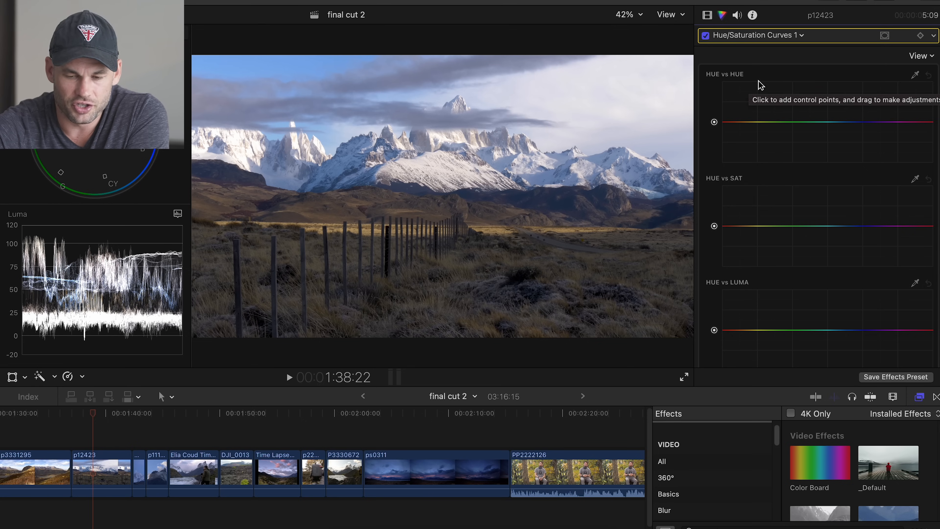
mouse_move(771, 167)
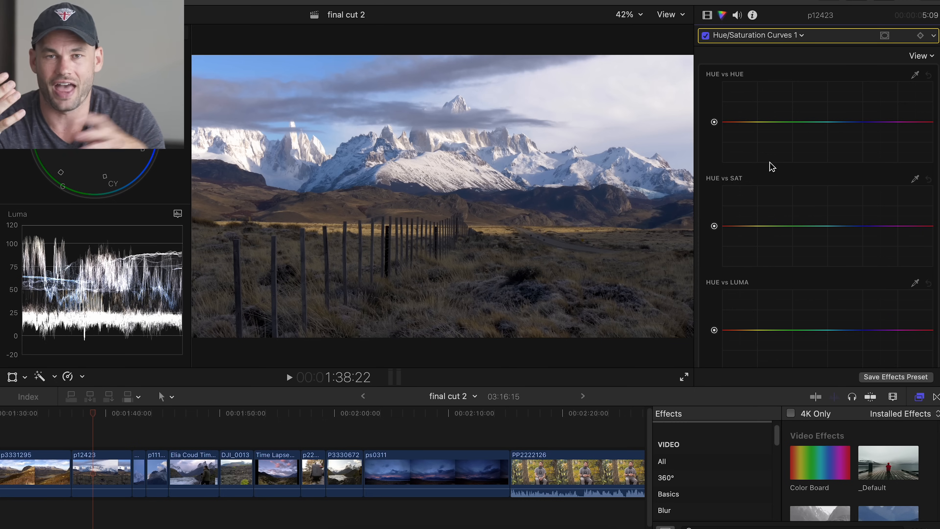
mouse_move(909, 82)
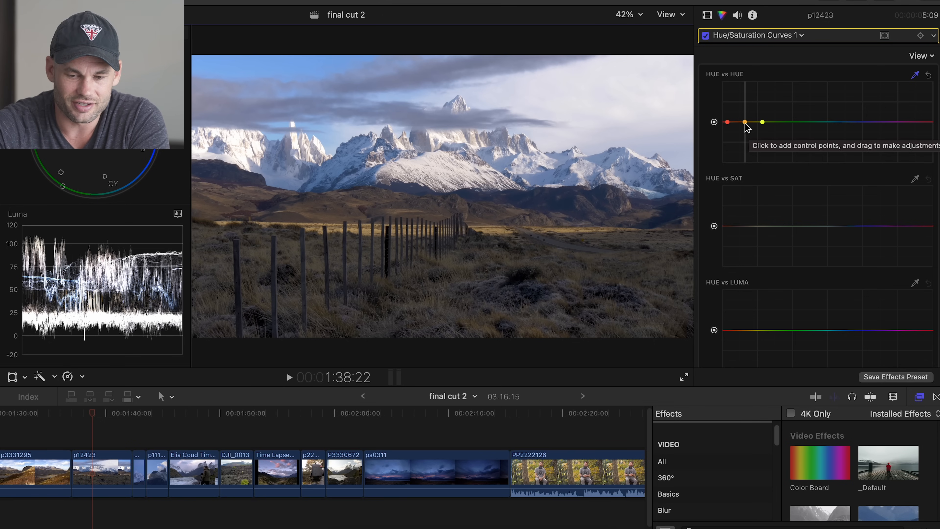
Step: Add points on HUE vs HUE and drag the yellow point down to shift the grass toward green
drag(746, 123, 746, 114)
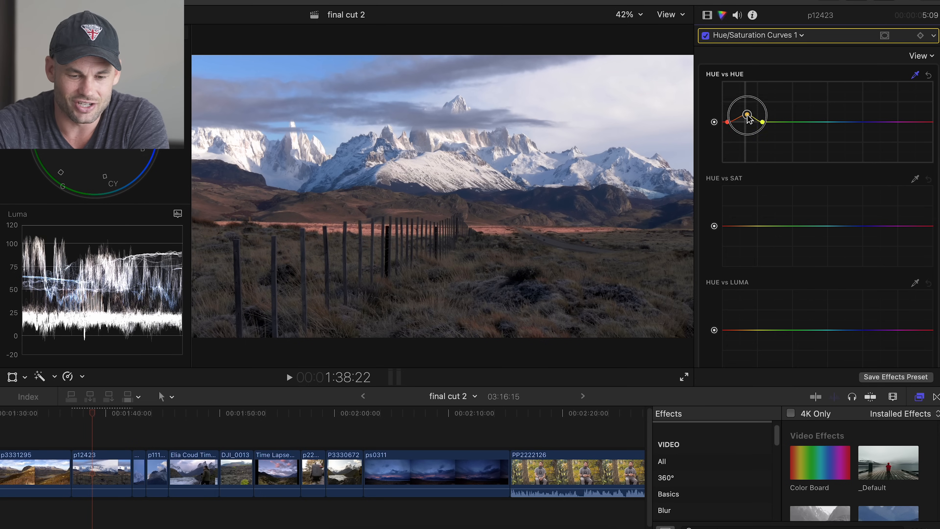
drag(747, 117, 746, 133)
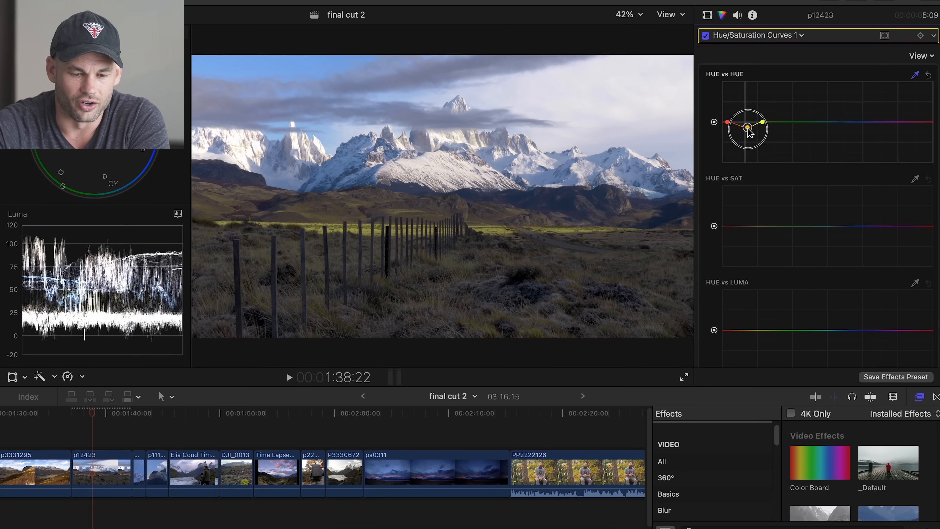
drag(748, 127, 747, 122)
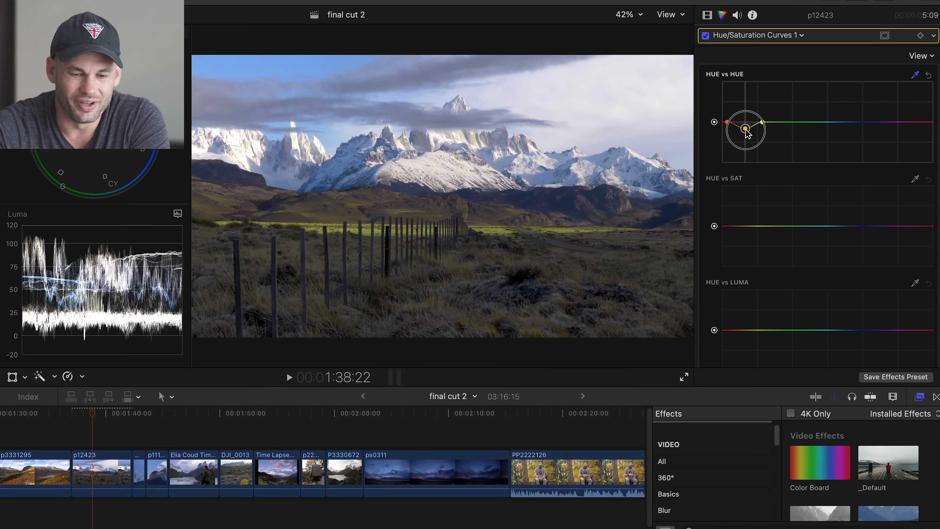
drag(746, 130, 746, 126)
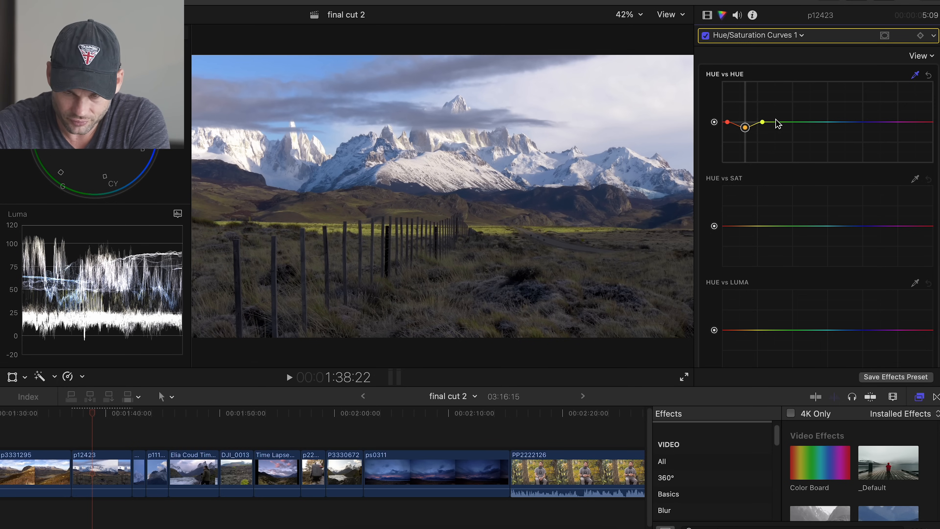
drag(762, 123, 779, 121)
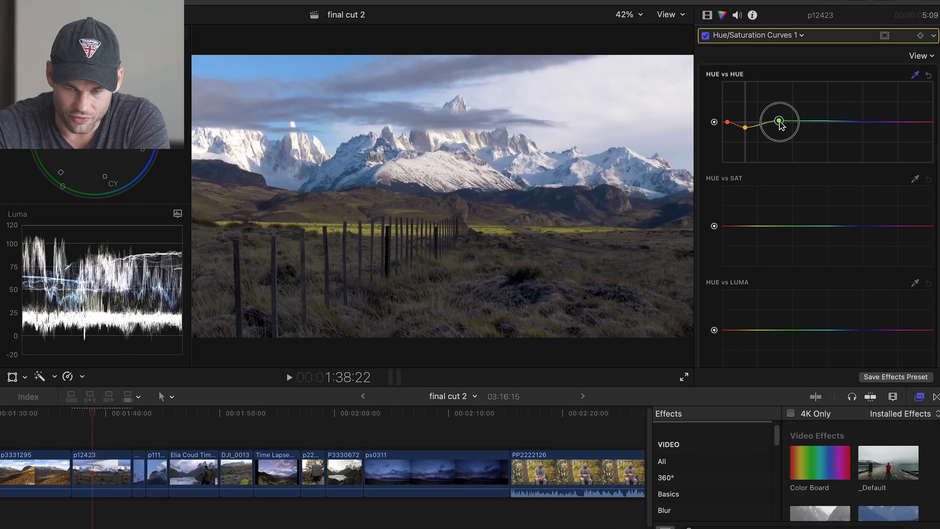
drag(779, 121, 753, 135)
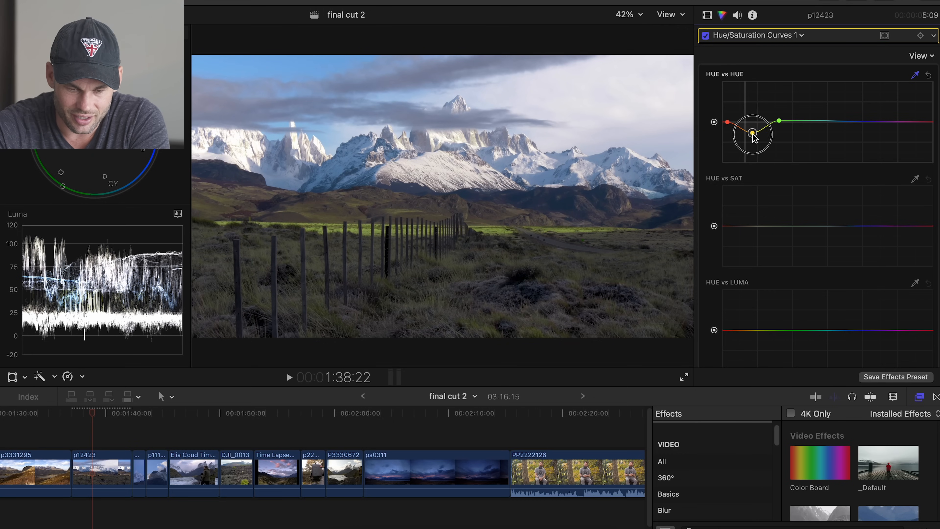
drag(753, 122, 758, 133)
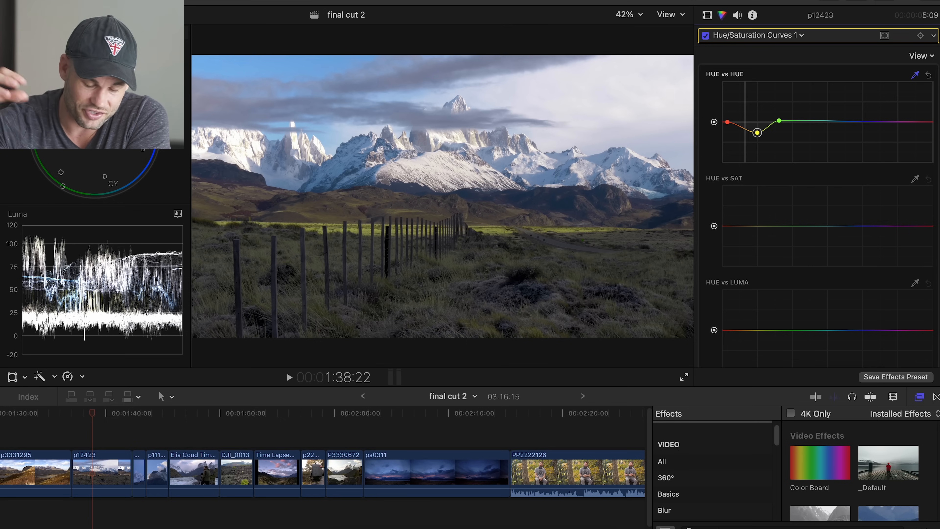
mouse_move(387, 262)
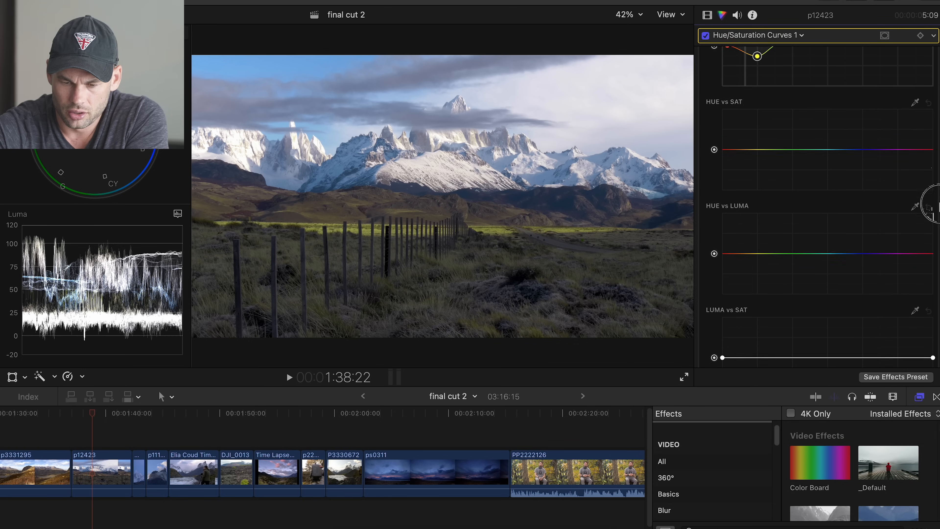
Step: Sample the grass with the LUMA vs SAT eyedropper and slightly lower saturation in that brightness range
scroll(down, 3)
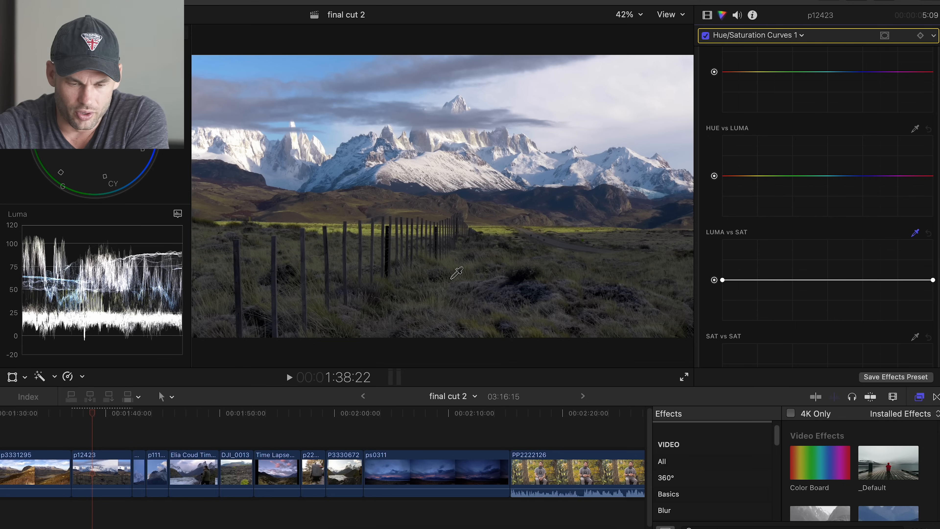
click(769, 279)
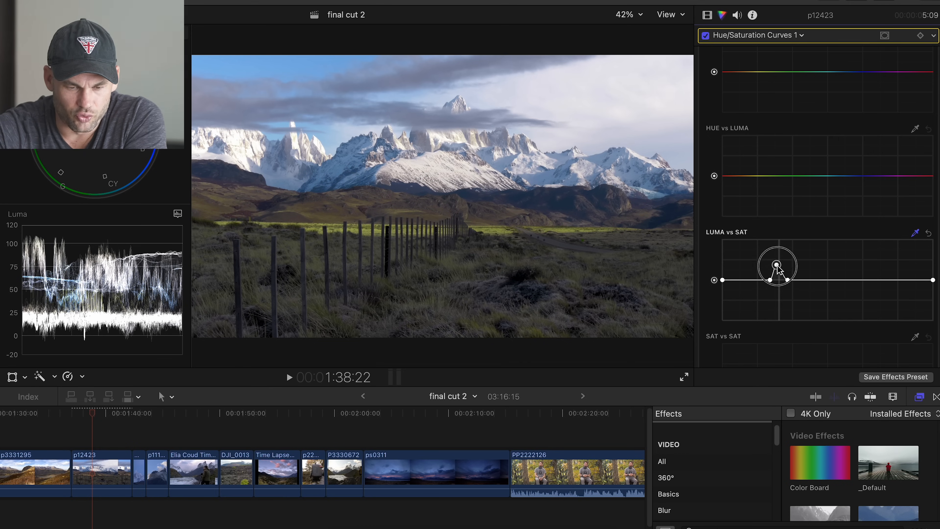
drag(777, 266, 782, 237)
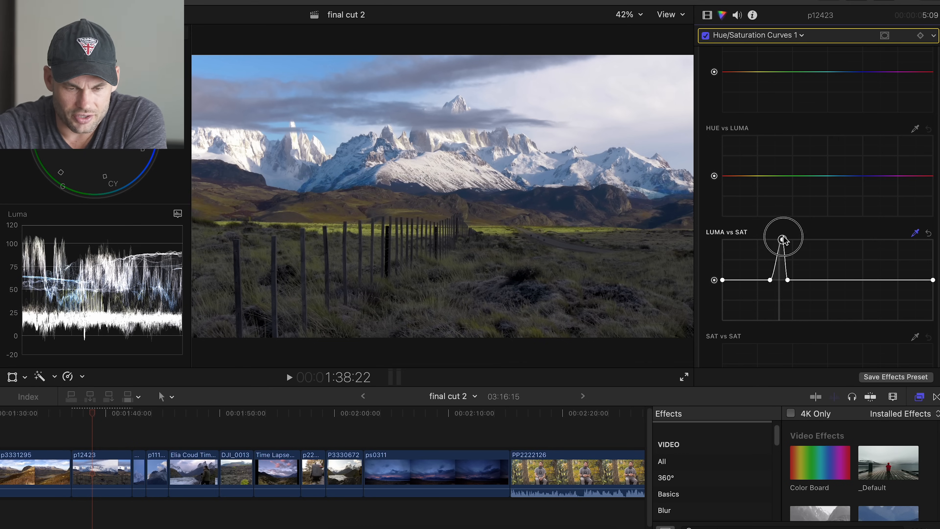
drag(783, 237, 779, 248)
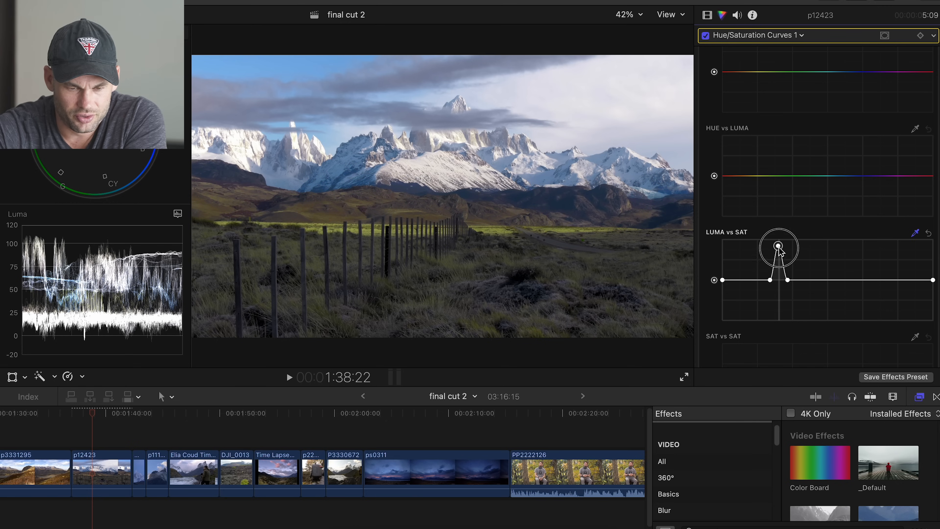
drag(779, 247, 779, 279)
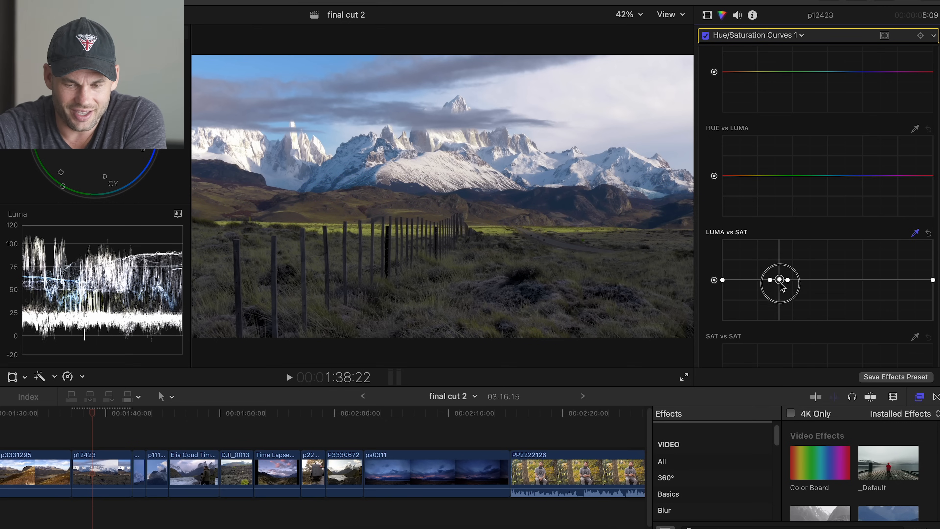
drag(779, 282, 785, 280)
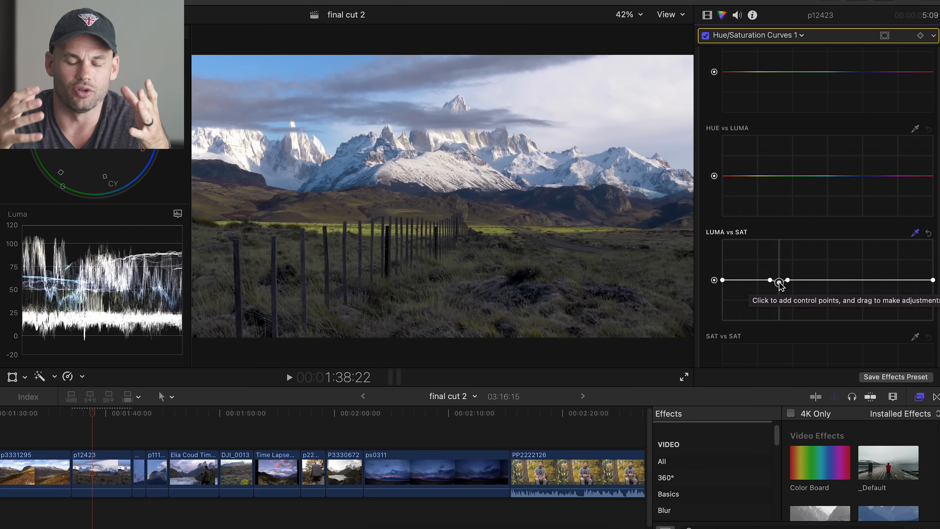
drag(784, 280, 784, 294)
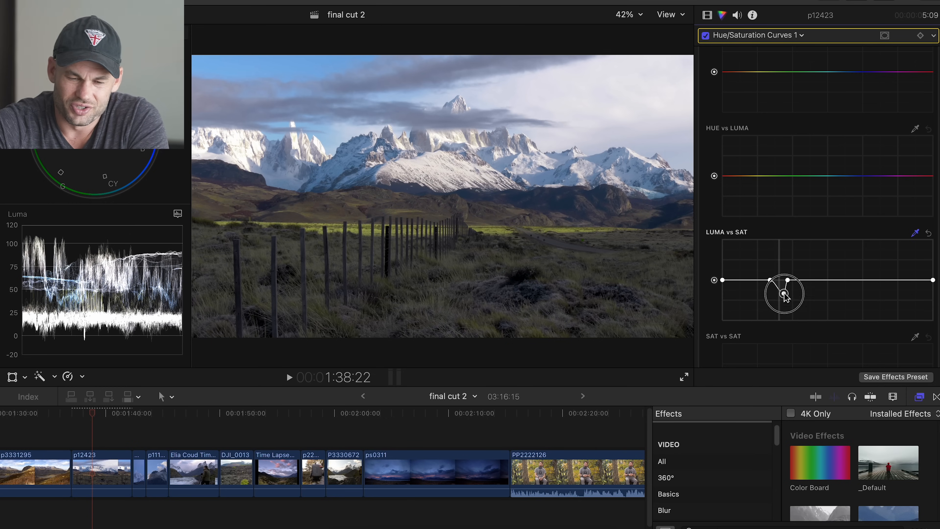
drag(785, 294, 783, 238)
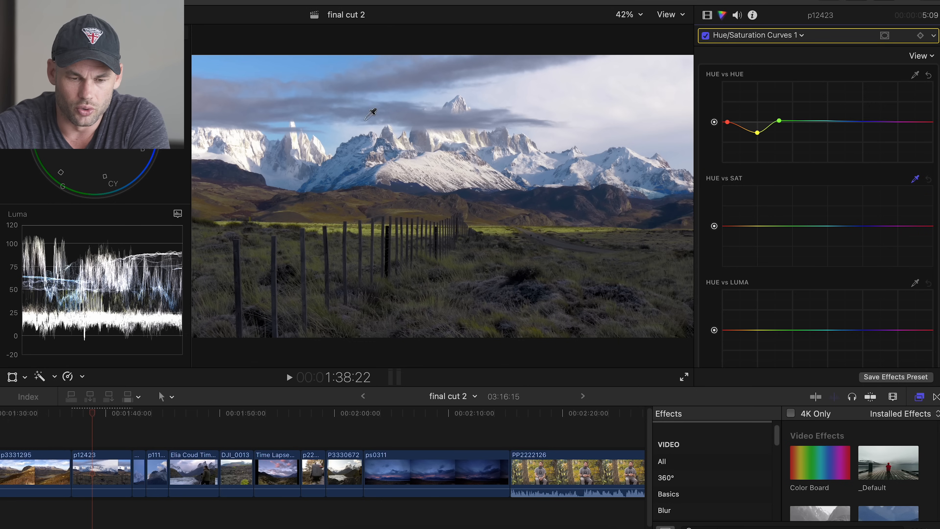
click(864, 226)
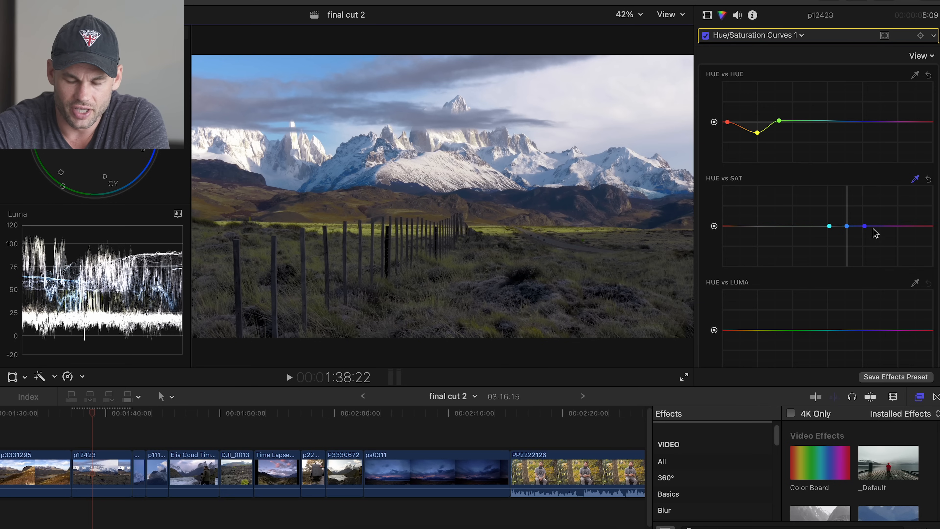
mouse_move(847, 232)
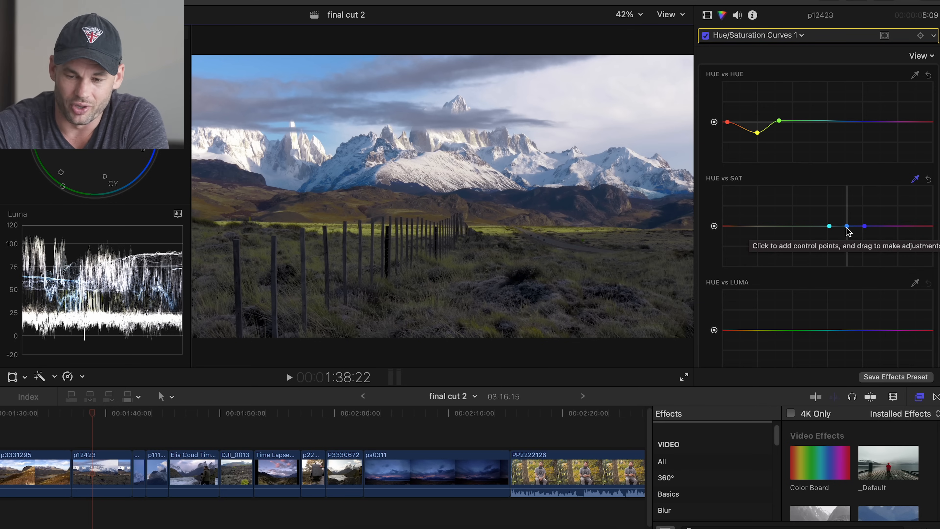
drag(847, 228, 847, 266)
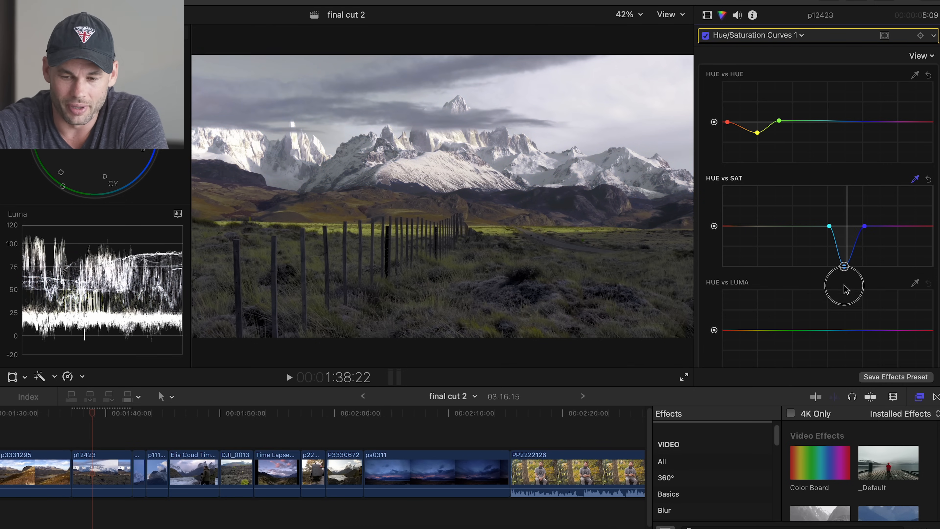
drag(844, 266, 849, 193)
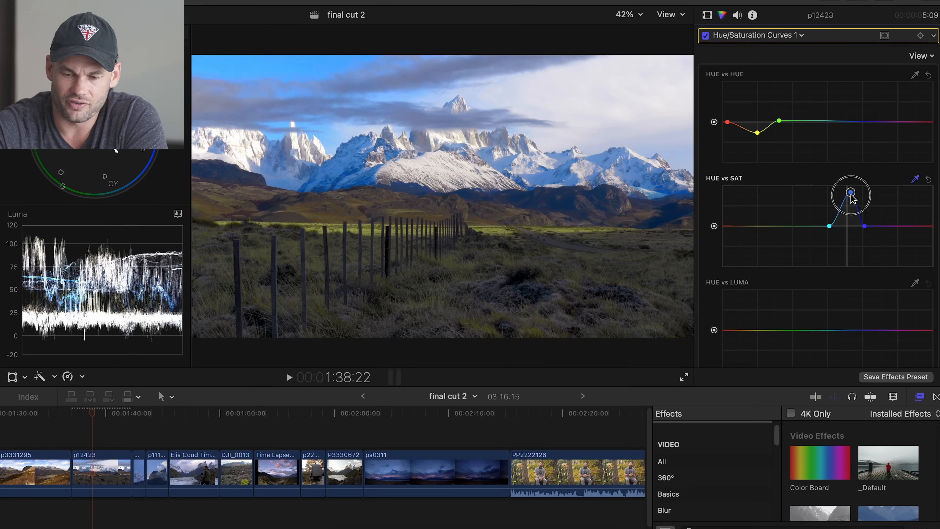
drag(849, 195, 845, 216)
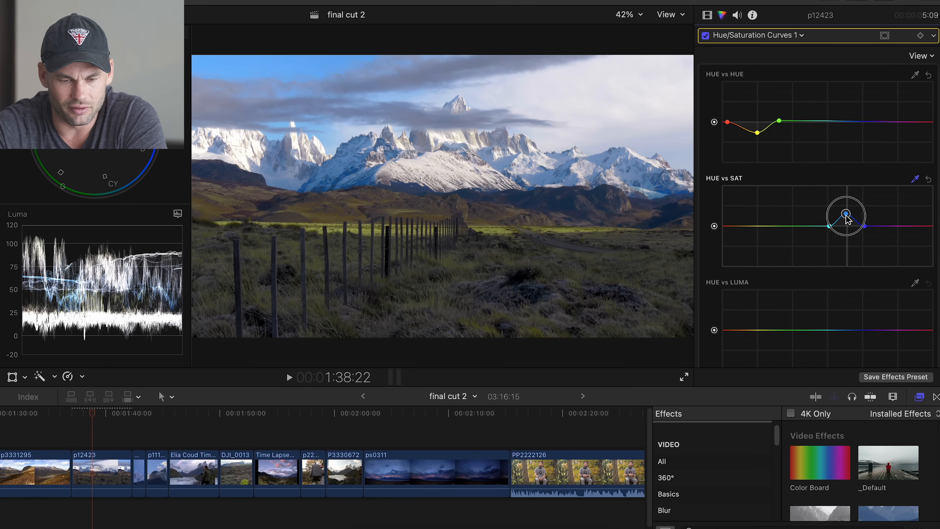
drag(845, 225, 845, 215)
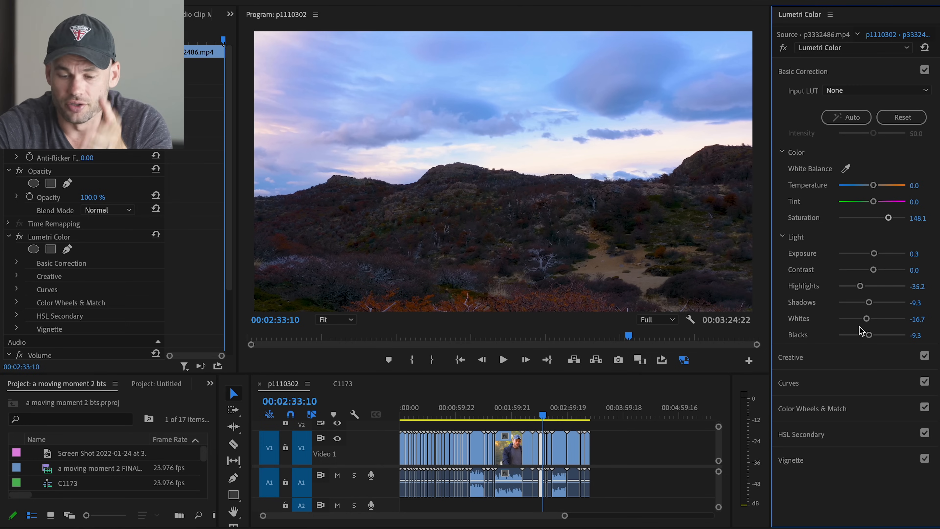
mouse_move(798, 387)
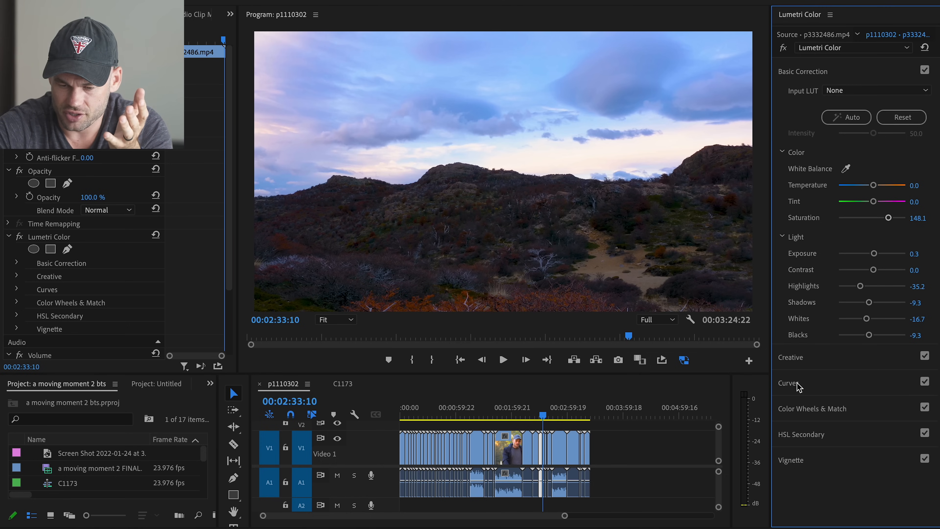
click(787, 382)
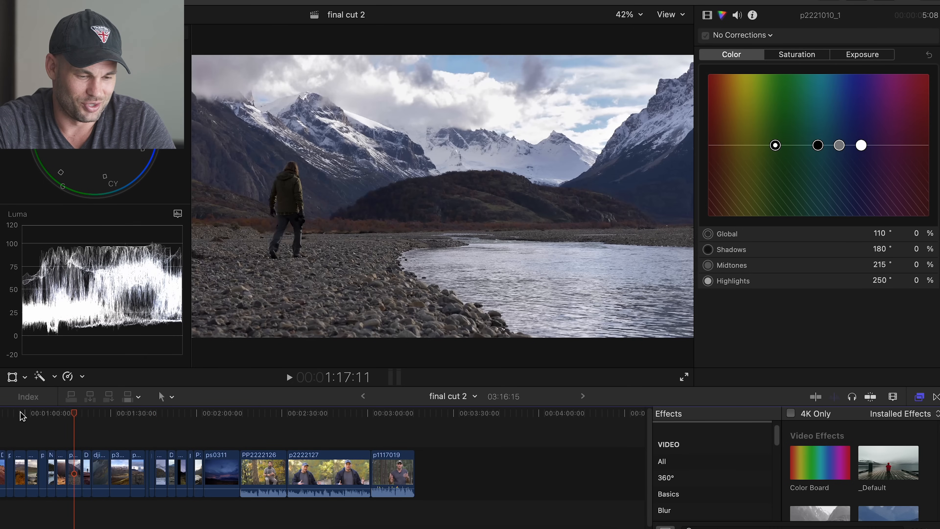
Step: Zoom out the timeline and skim to the hiker-by-the-river clip near 0:19
click(227, 416)
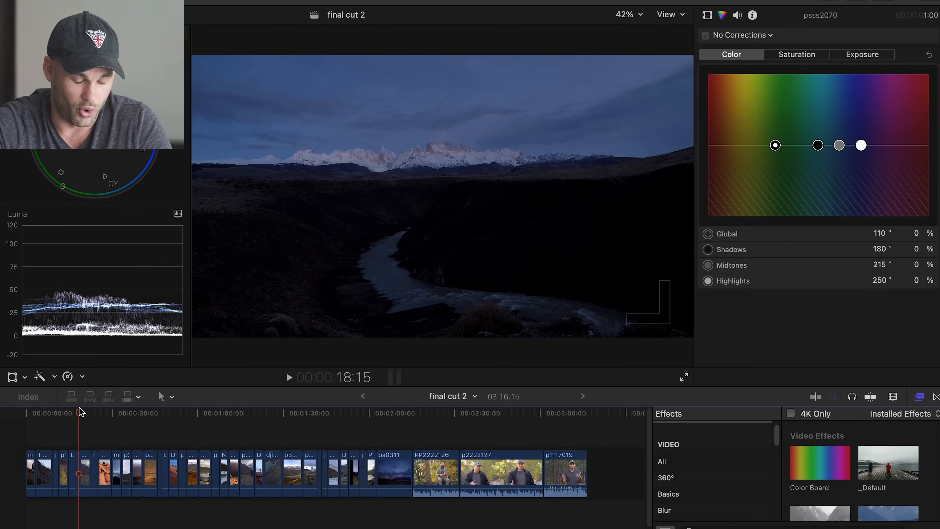
drag(80, 412, 142, 412)
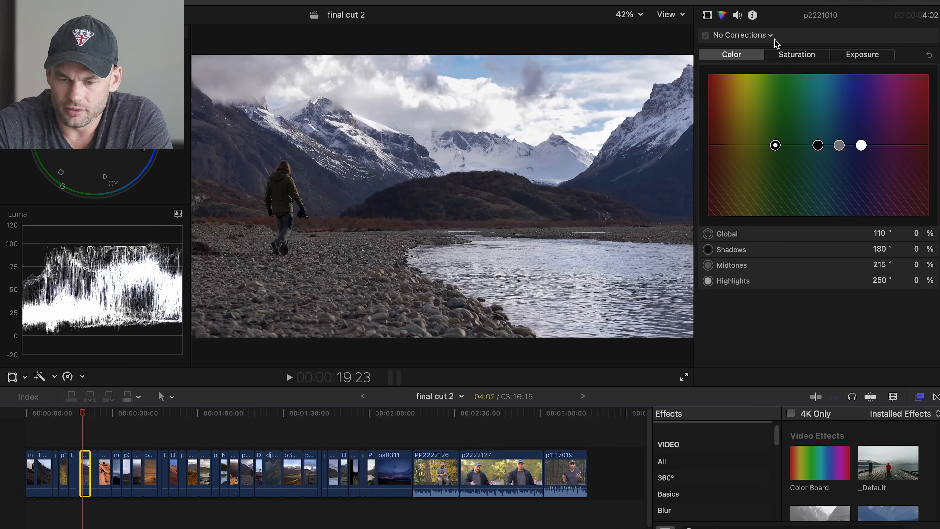
Step: Add +Color Curves to the hiker clip and place shadow, midtone and highlight points on the LUMA curve
click(742, 34)
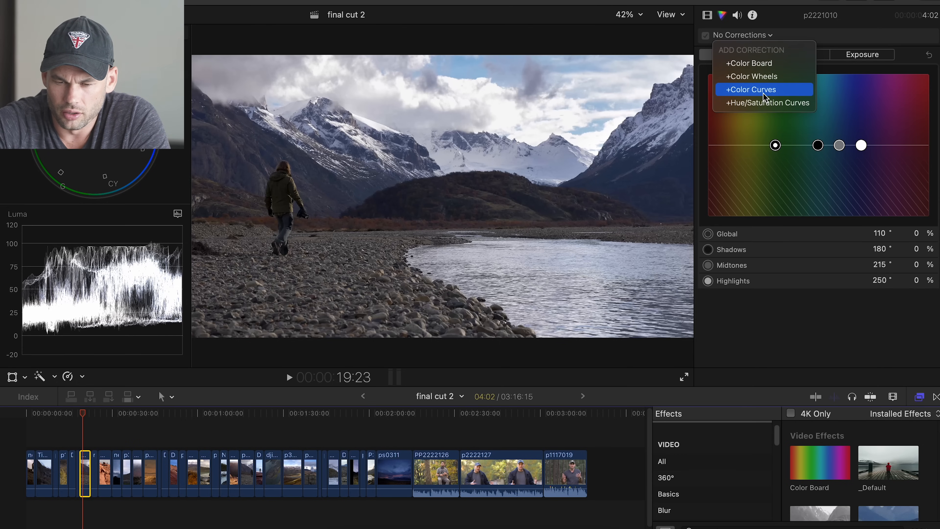
click(750, 89)
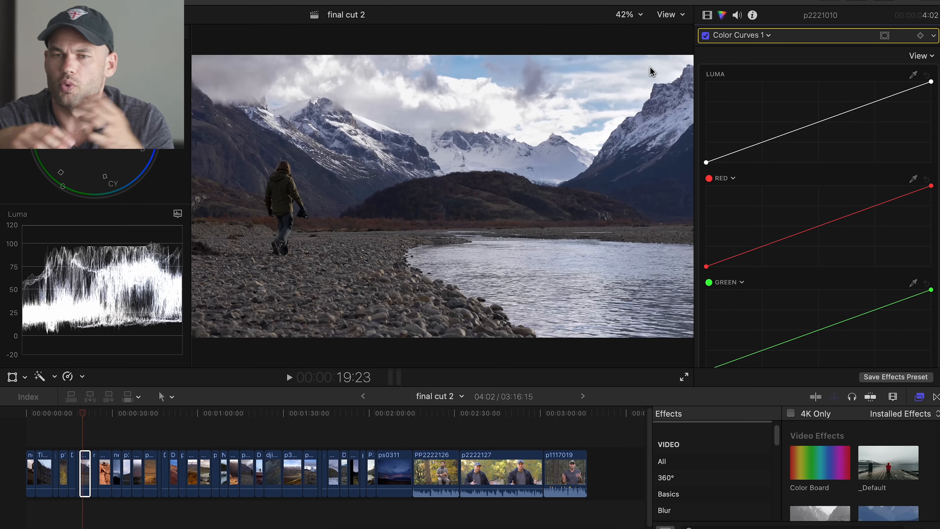
mouse_move(633, 67)
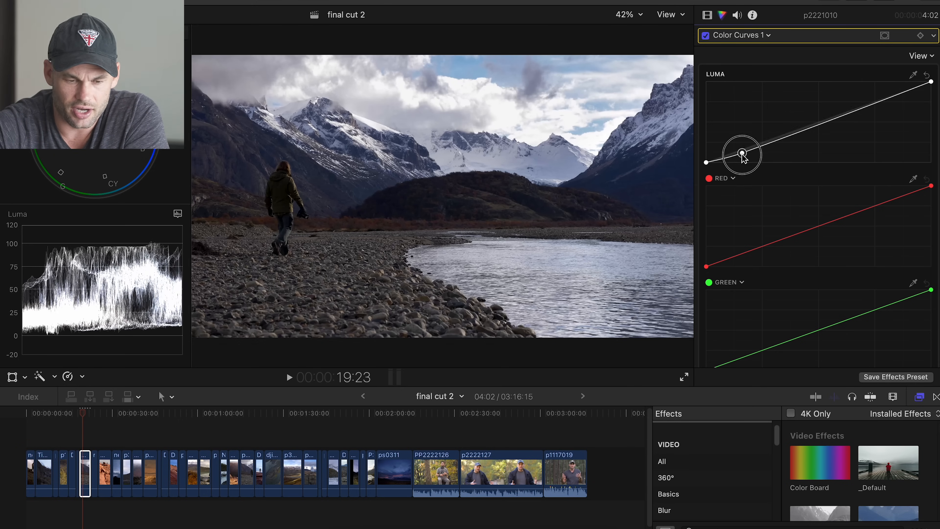
drag(742, 152, 741, 151)
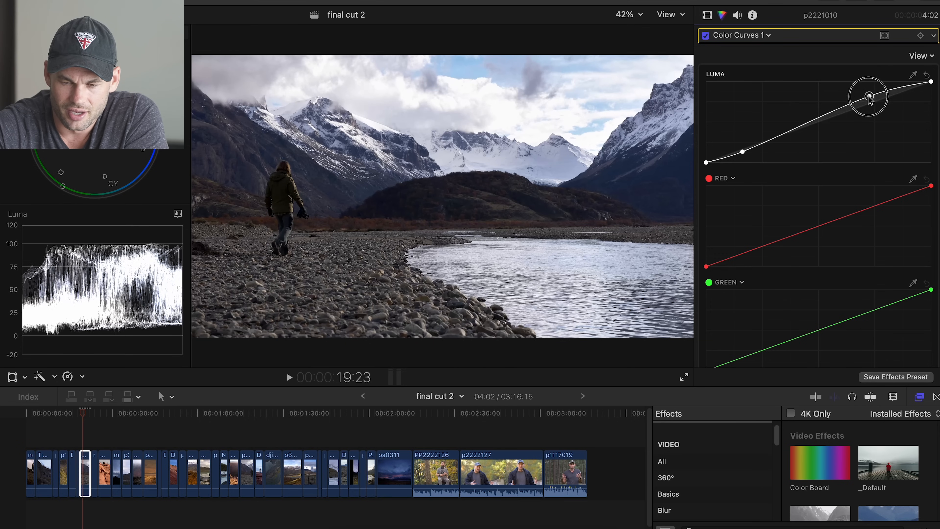
drag(868, 96, 804, 120)
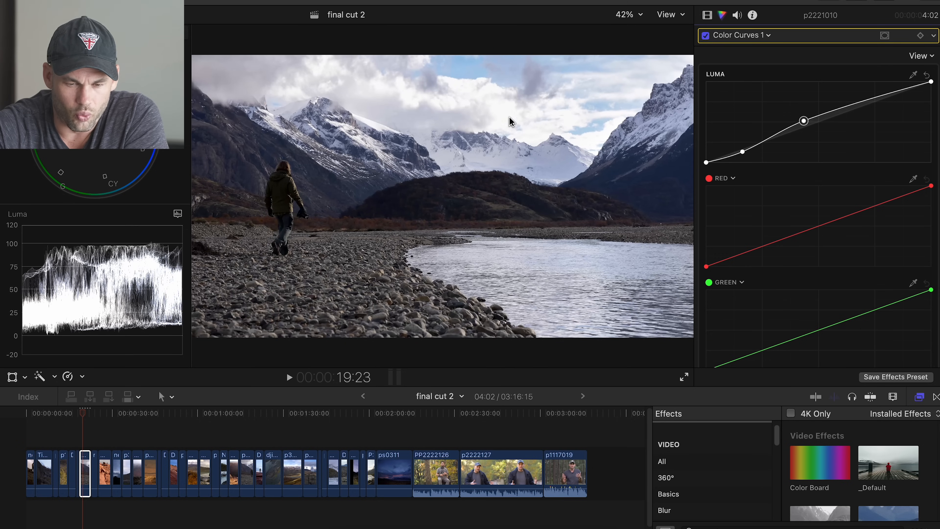
mouse_move(546, 135)
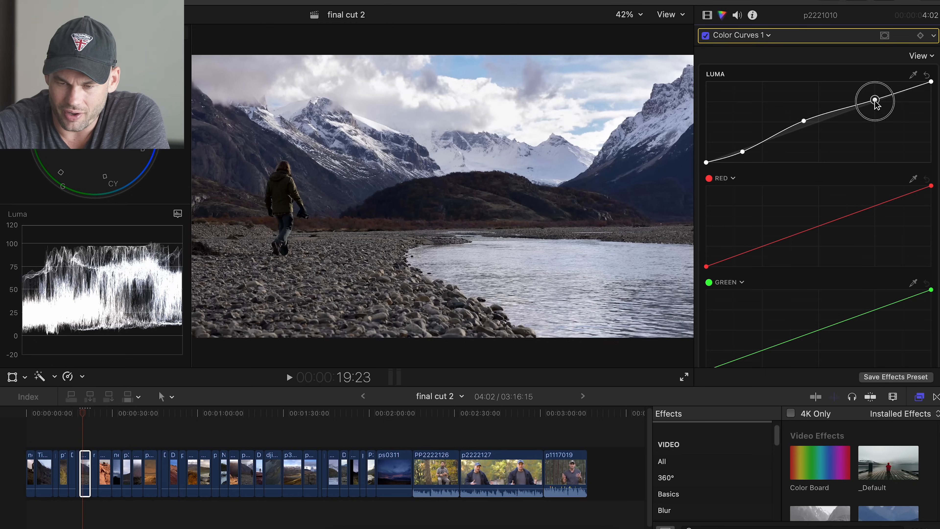
drag(873, 99, 893, 98)
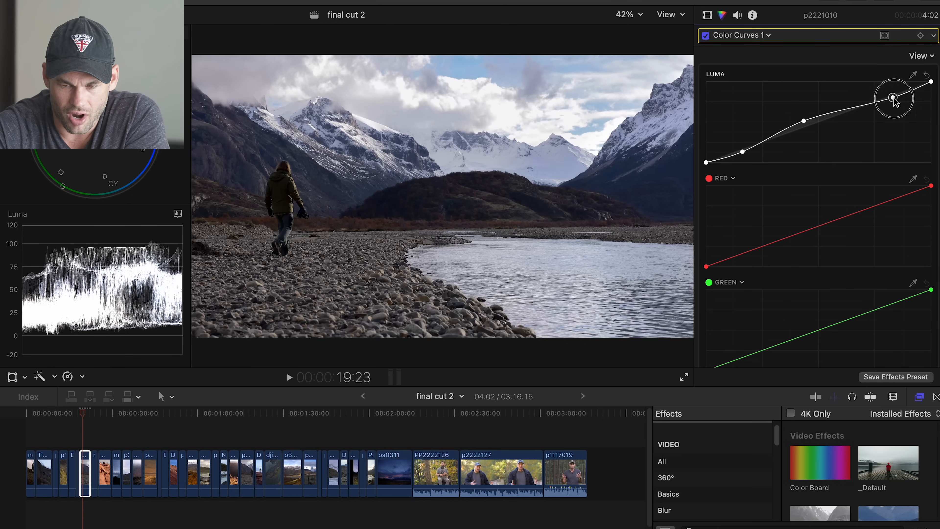
drag(892, 98, 907, 91)
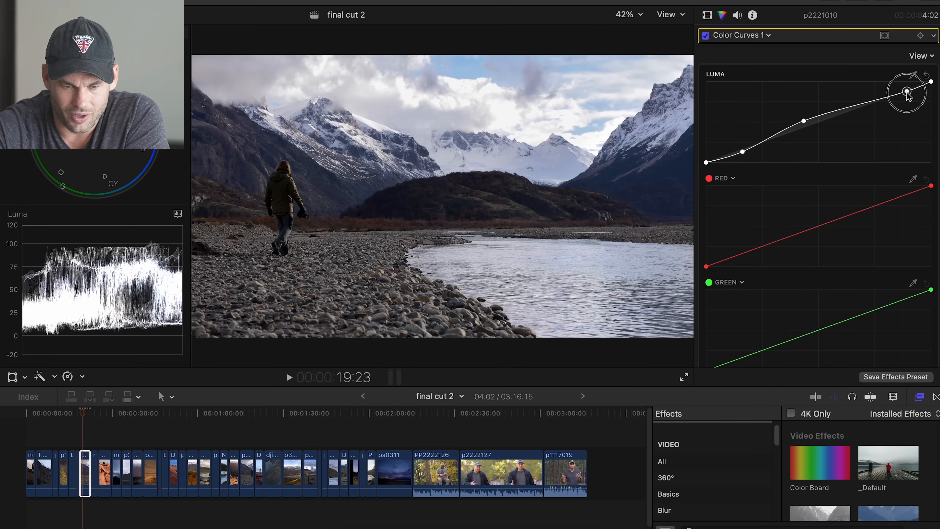
drag(907, 92, 899, 96)
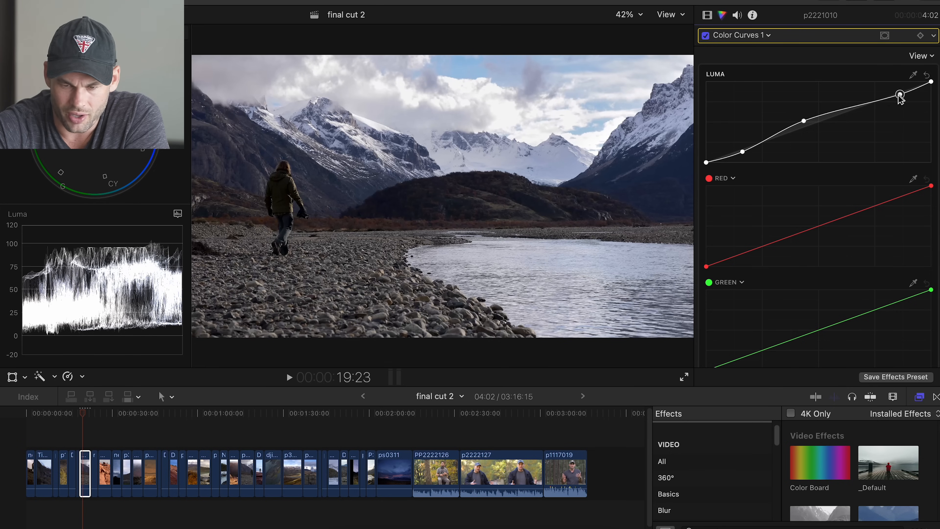
Step: Lower the shadow point and pull the midtone down to shape a gentle contrast S-curve
drag(899, 96, 806, 118)
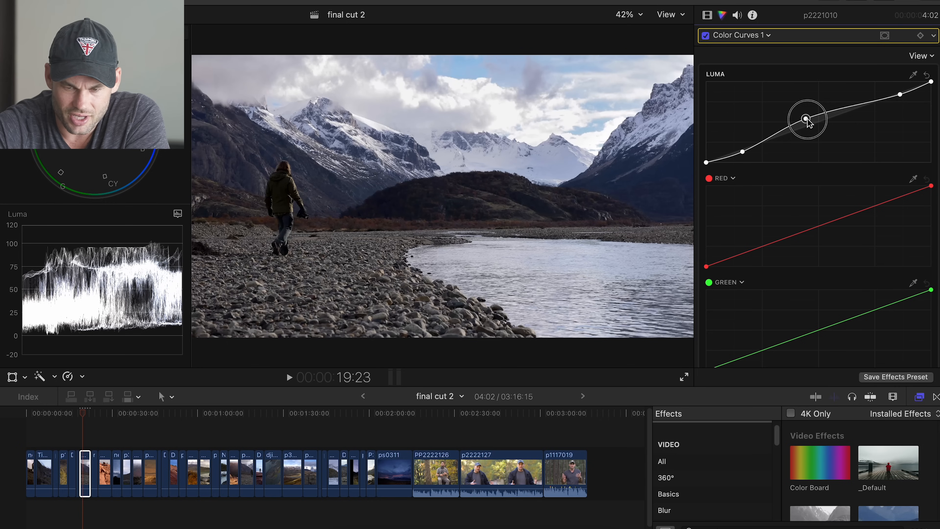
drag(806, 118, 742, 152)
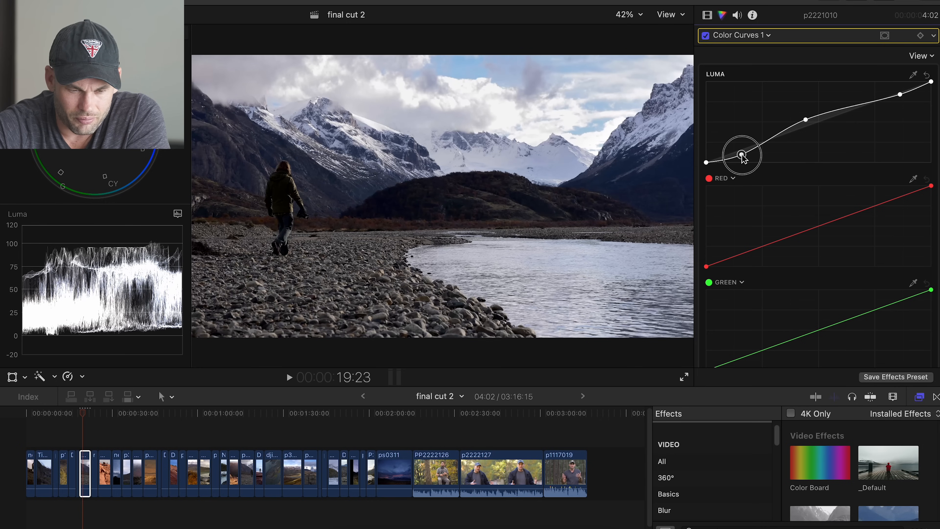
drag(742, 152, 787, 131)
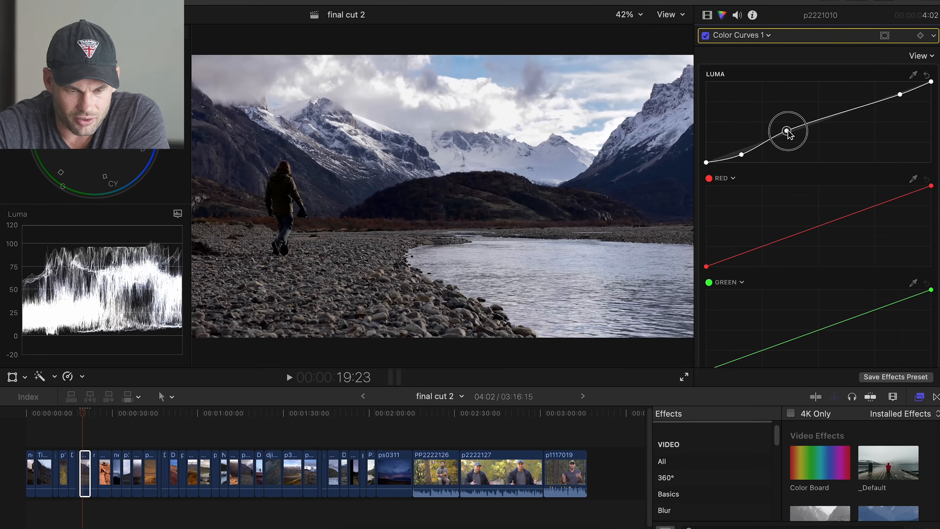
drag(788, 131, 795, 130)
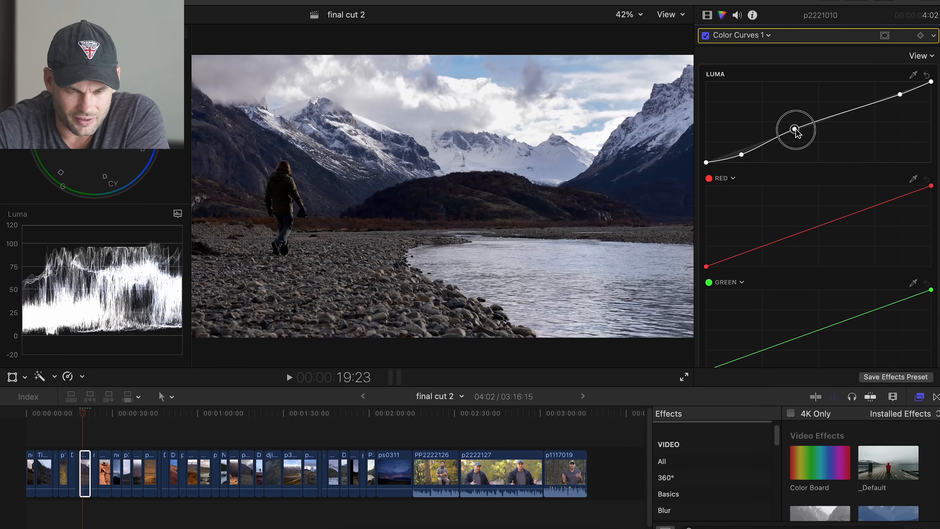
mouse_move(836, 177)
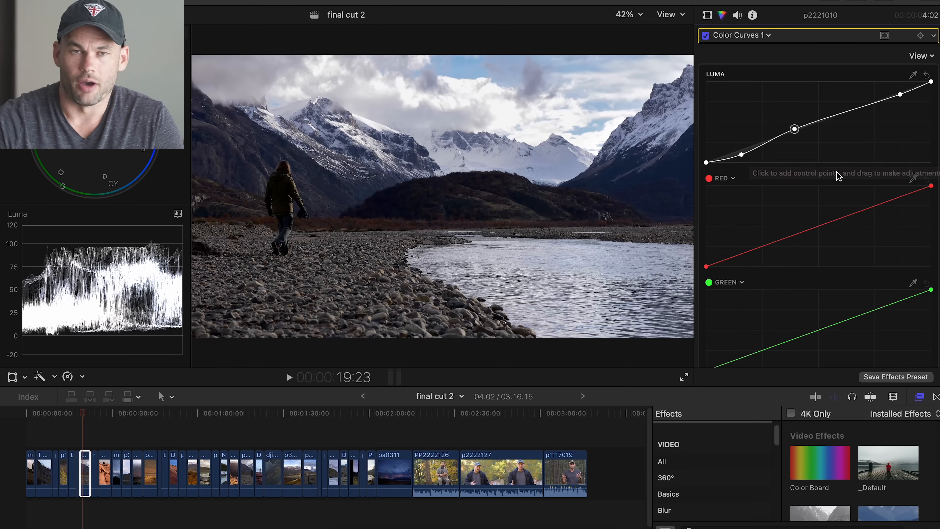
scroll(down, 3)
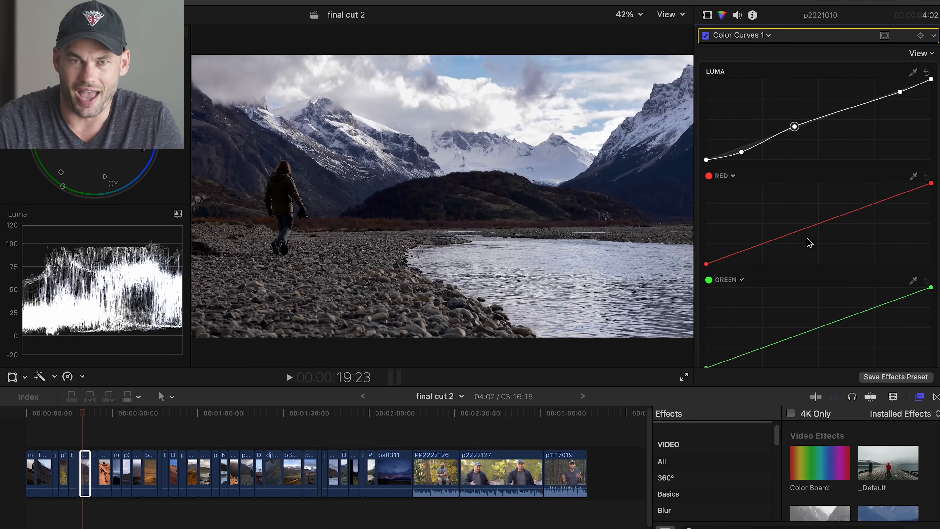
mouse_move(809, 242)
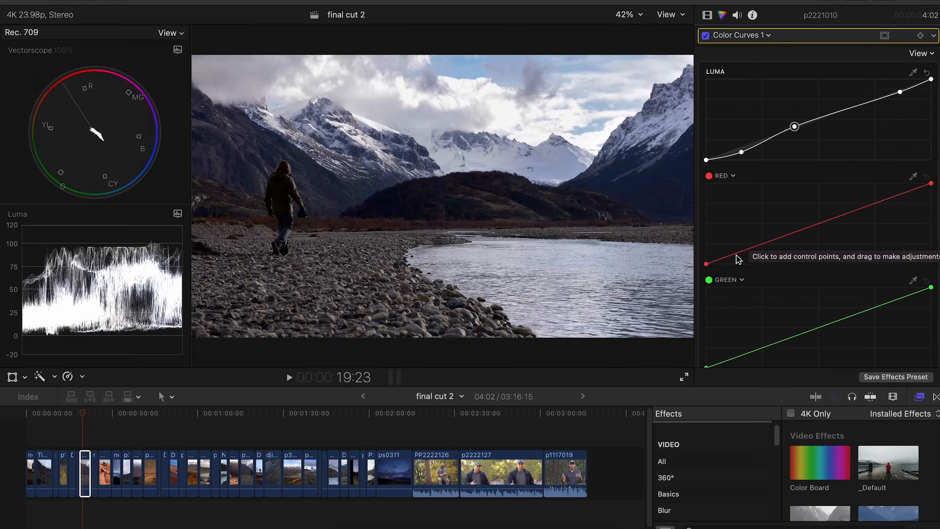
Step: Add a red curve point and lift red in shadows and highlights for a pink tint
click(731, 263)
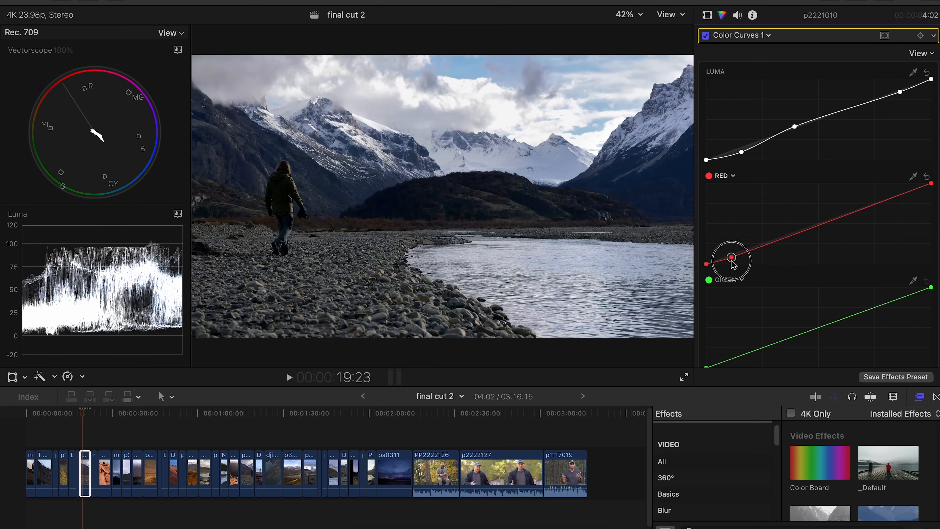
drag(731, 260, 734, 264)
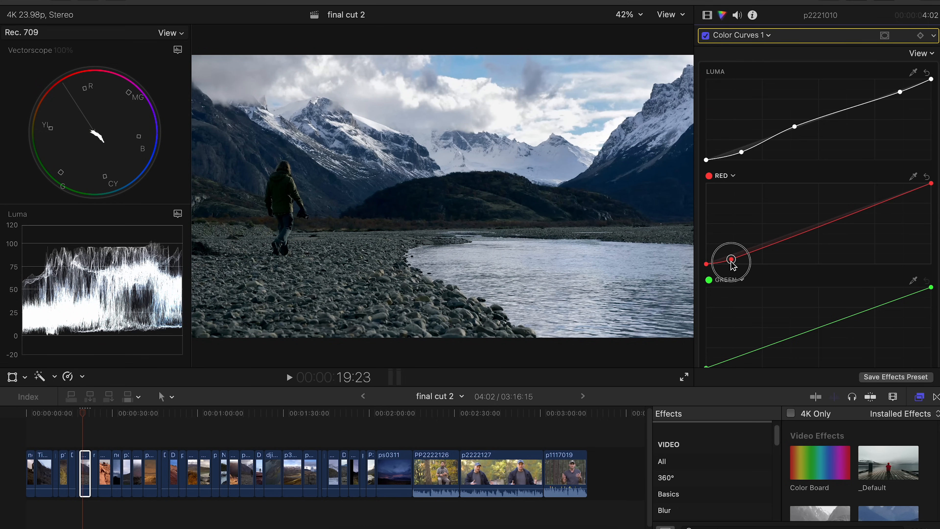
drag(732, 263, 735, 263)
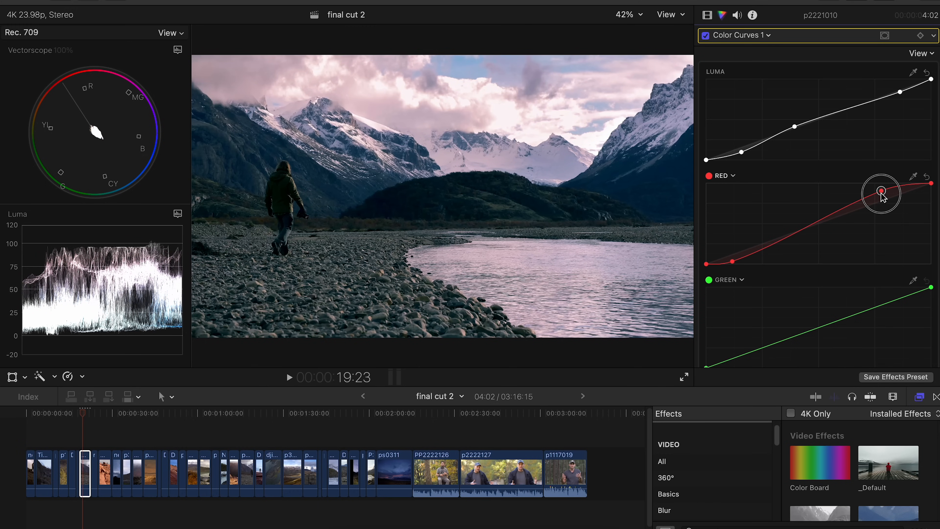
Step: Bend the green channel curve upward in the upper tones
drag(878, 191, 882, 187)
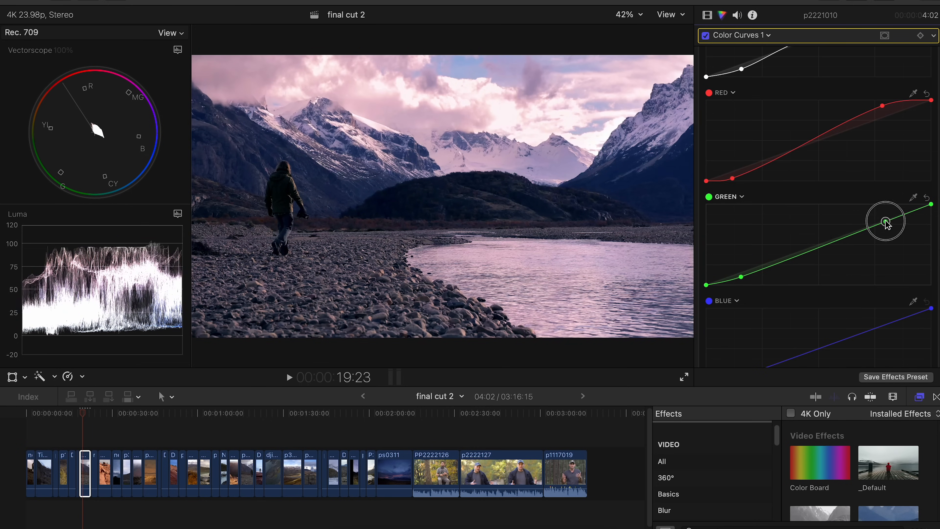
drag(885, 218, 884, 217)
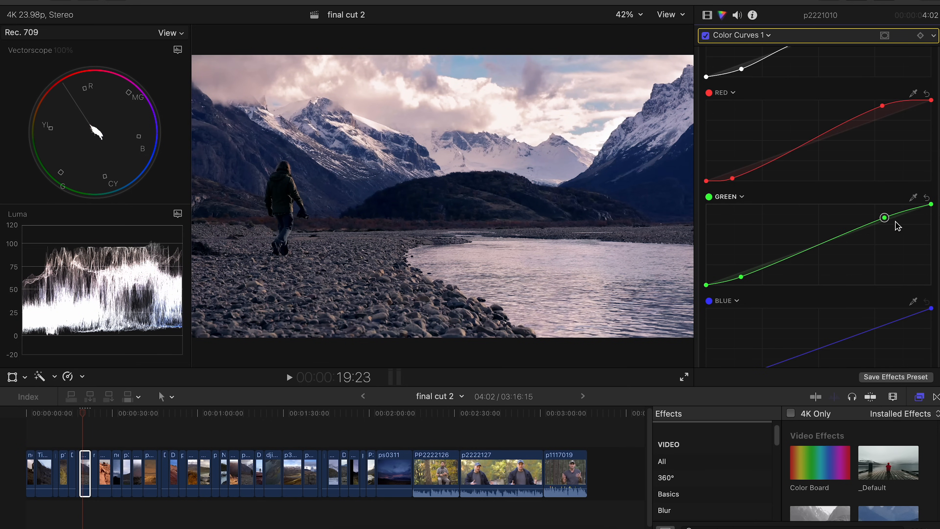
scroll(down, 3)
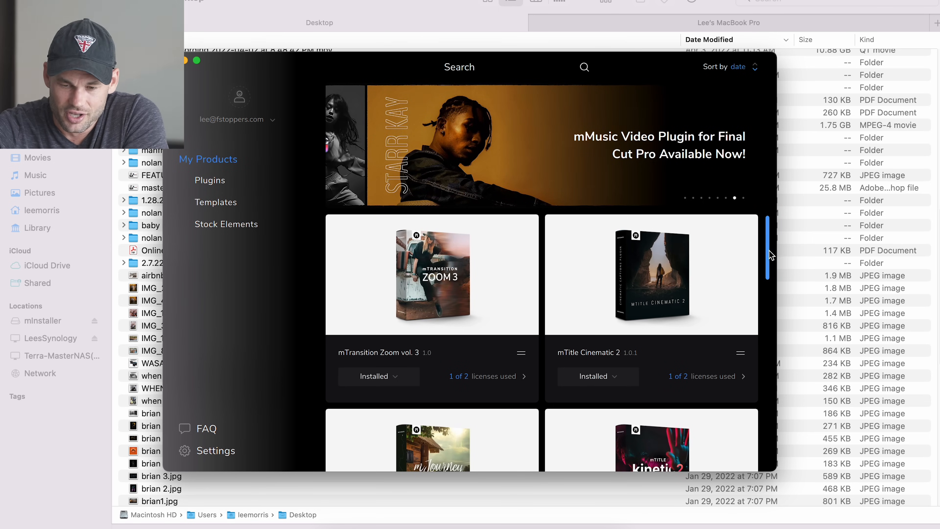
Step: Scroll My Products to mTransition Zoom vol. 3 and reveal its Installed repair/uninstall options
scroll(down, 3)
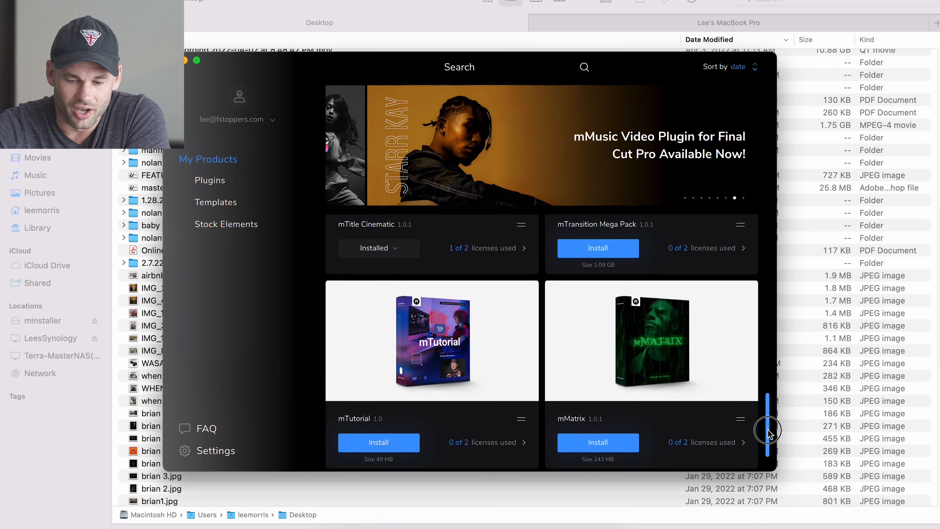
scroll(down, 3)
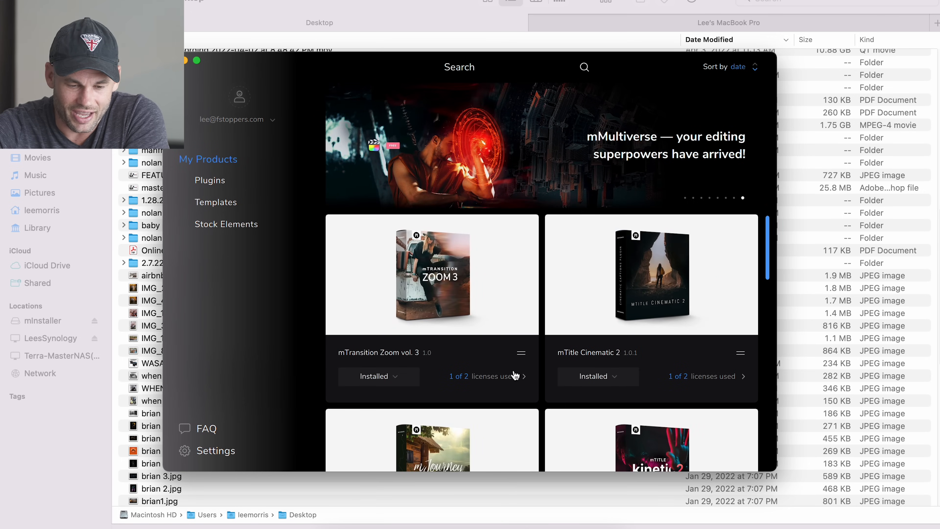
click(374, 377)
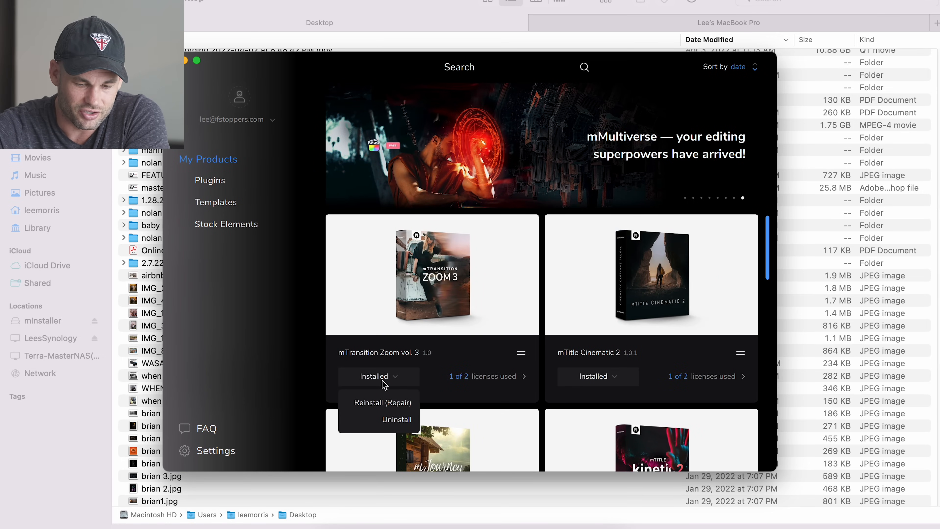
mouse_move(396, 419)
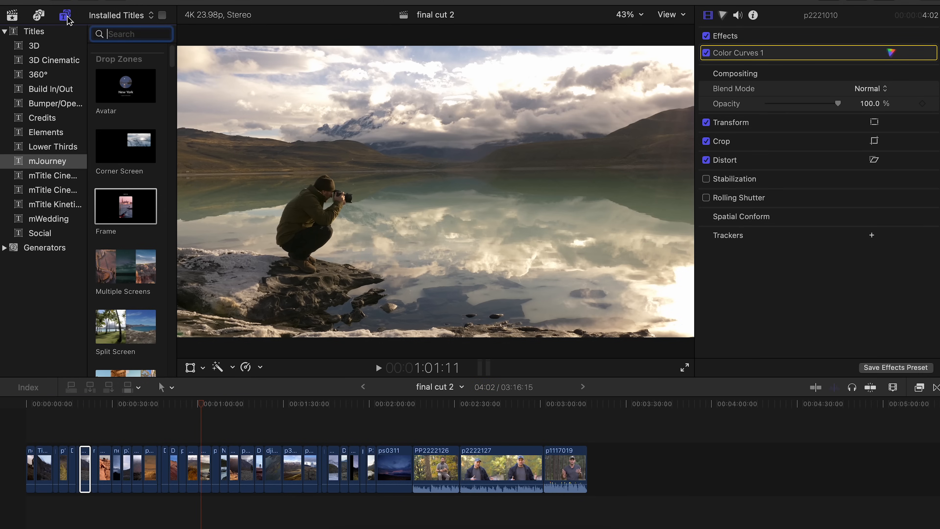
mouse_move(158, 143)
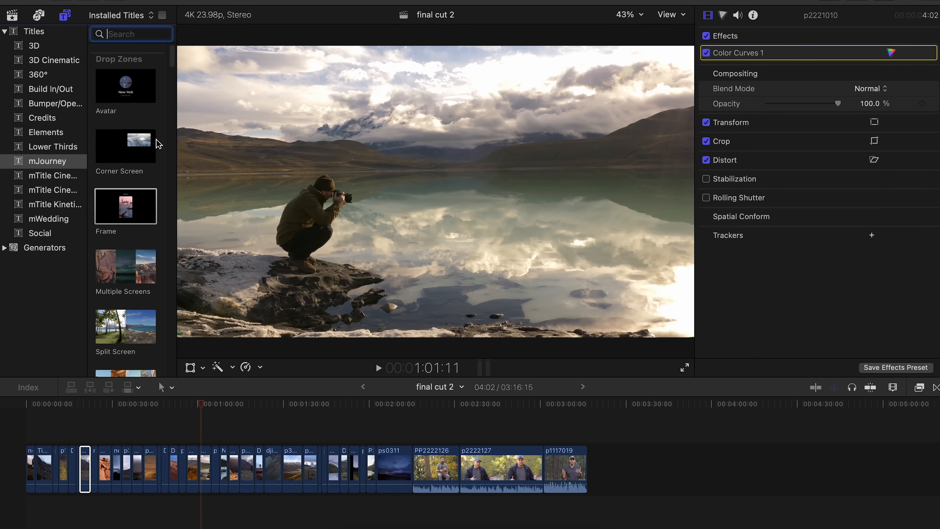
Step: Scroll the titles browser through the installed mJourney collection
scroll(down, 3)
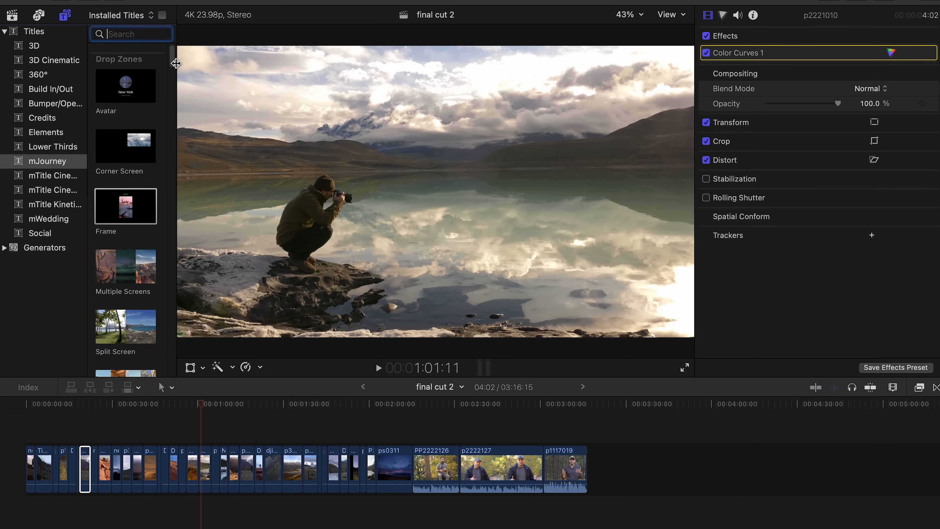
mouse_move(175, 66)
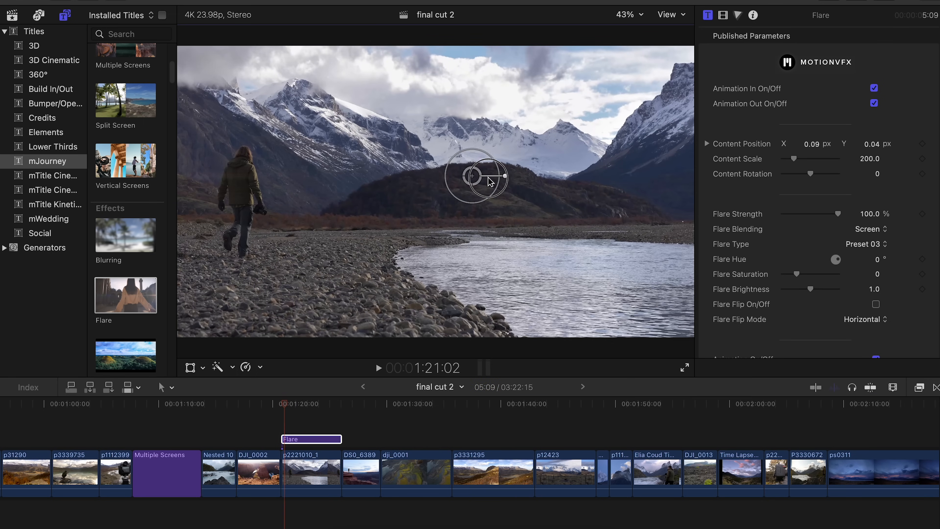
Step: Centre the Flare over the mountains and preview the Letterbox effect from its start
drag(476, 177, 558, 213)
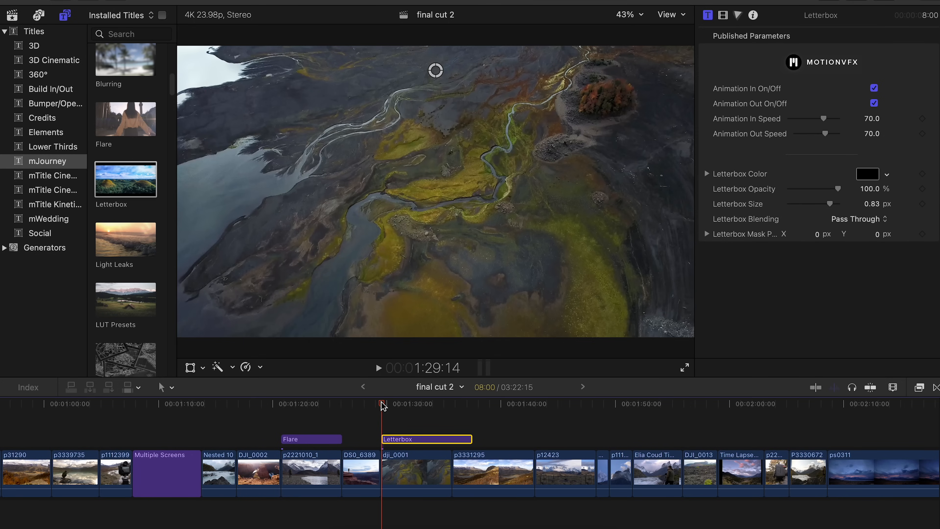
click(378, 368)
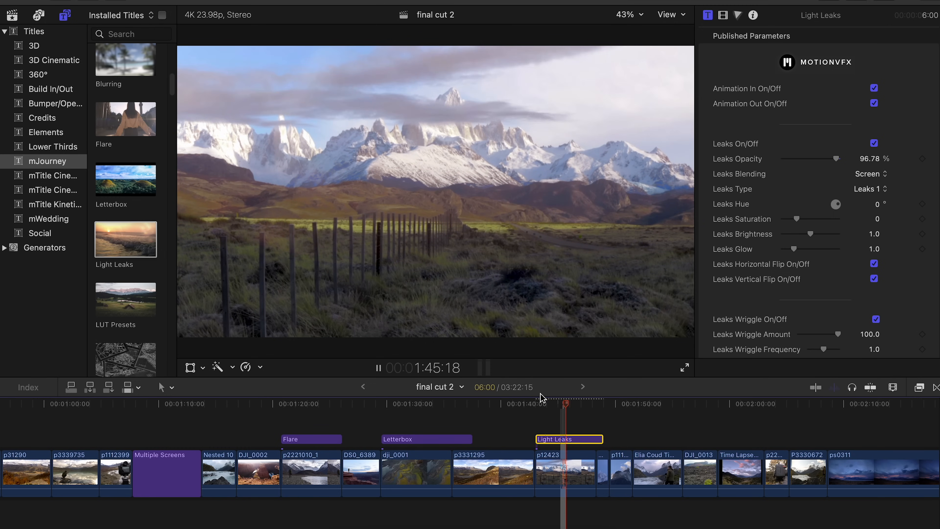
Step: Stop the Light Leaks preview and drag the next mJourney effect onto the timeline
click(379, 368)
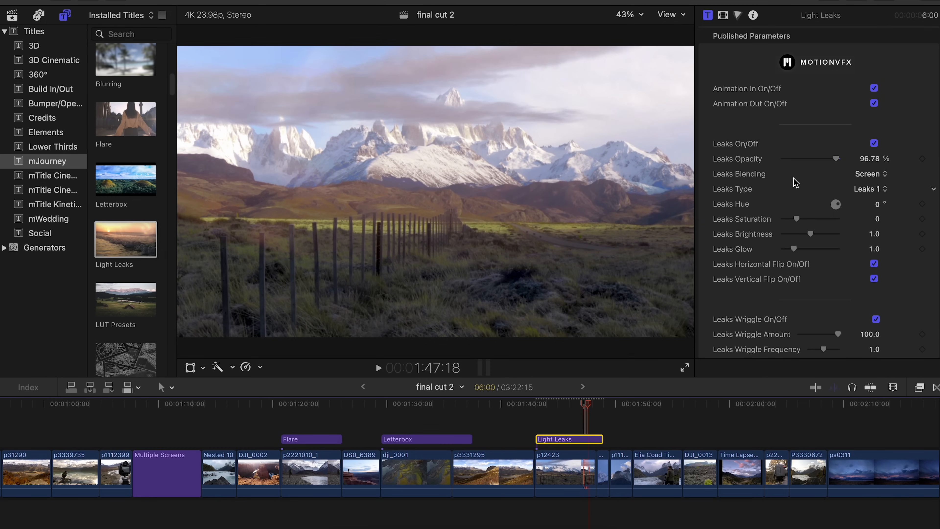
drag(835, 158, 791, 158)
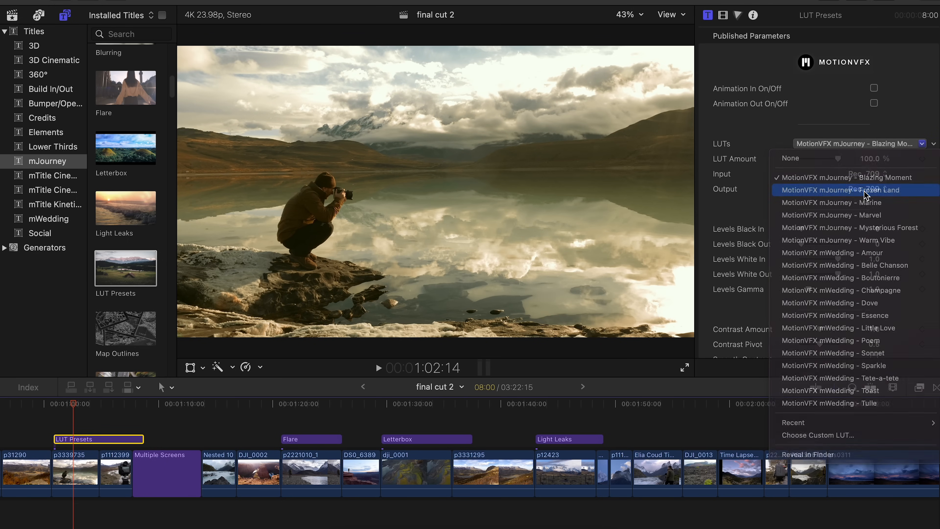
Step: Try the Frozen Land, Marine and other mJourney LUT looks on the lake clip
click(841, 189)
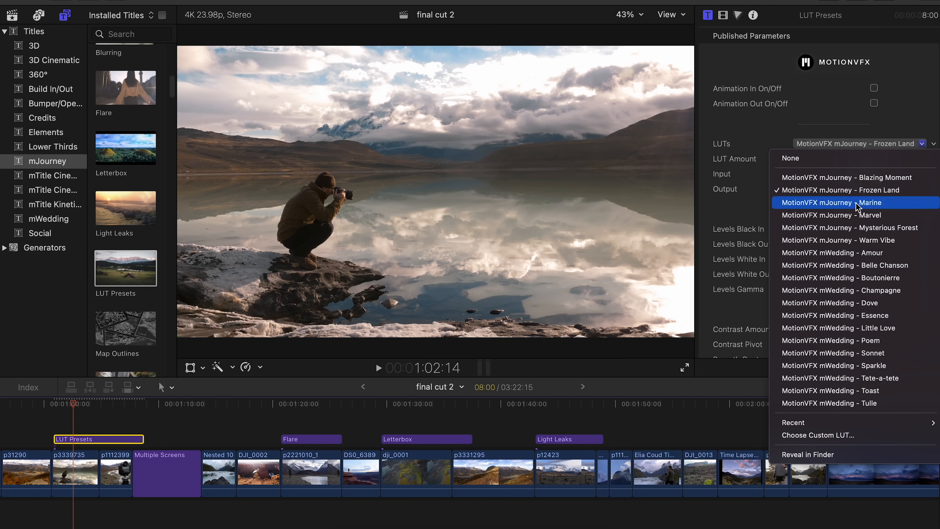
click(830, 202)
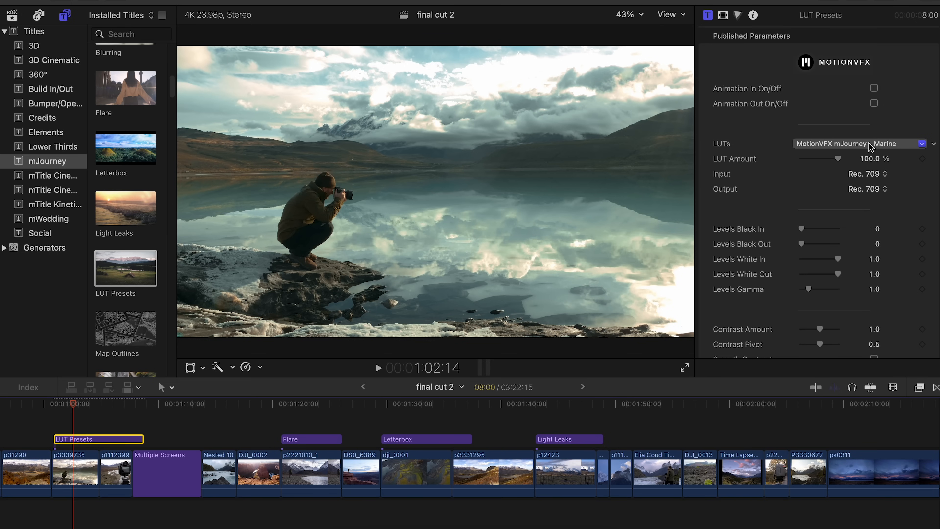
click(861, 143)
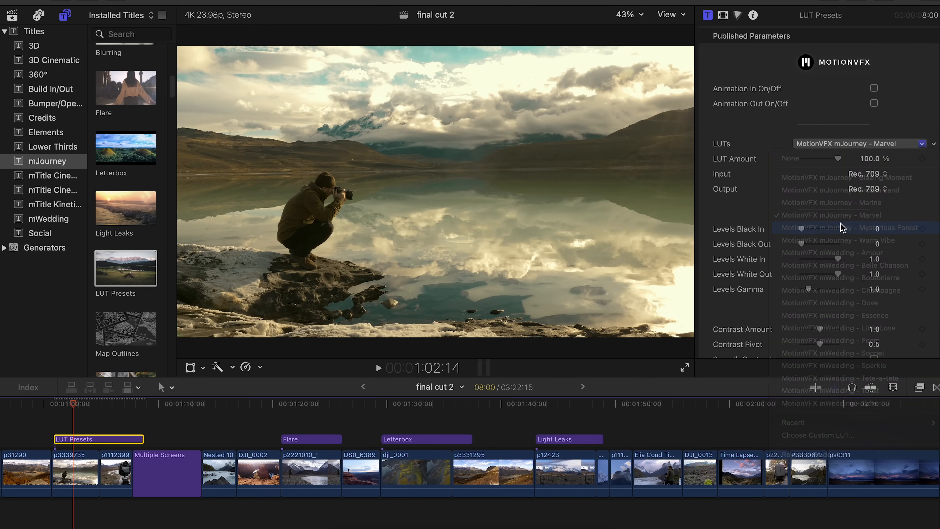
click(848, 227)
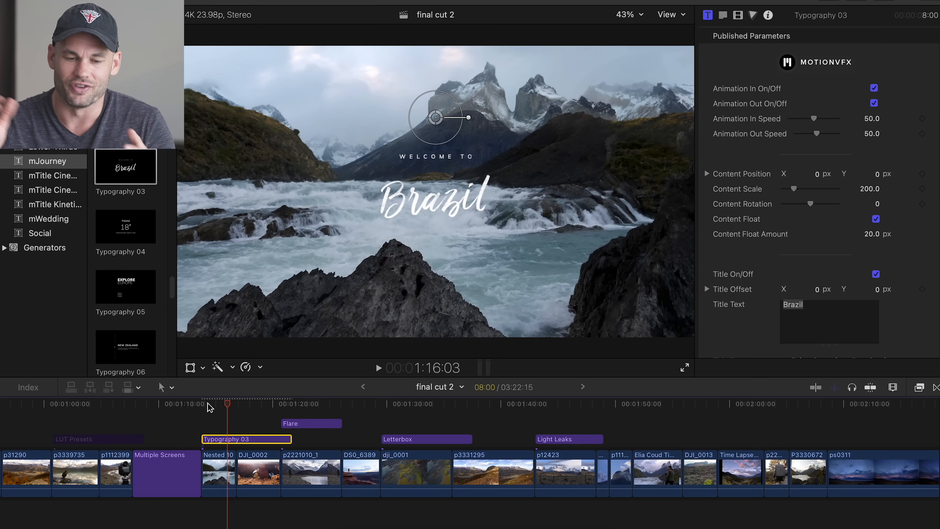
click(919, 387)
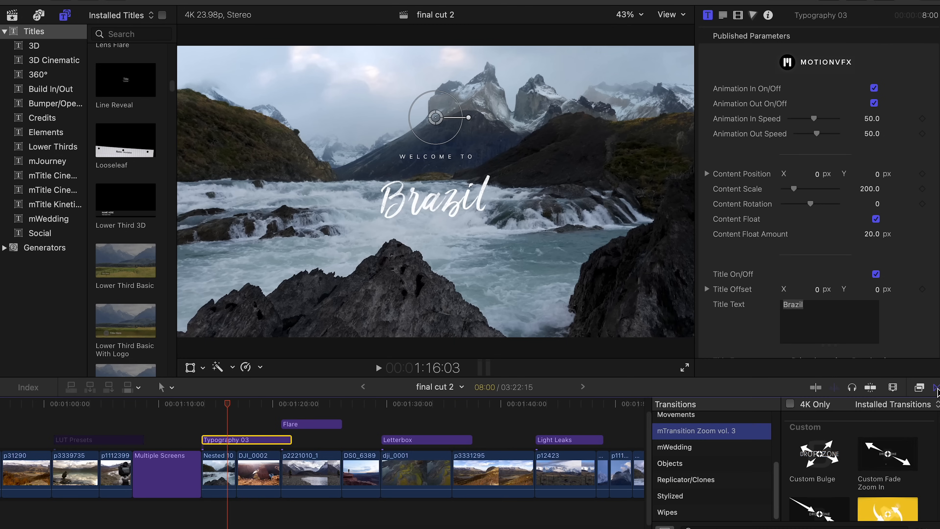
mouse_move(785, 456)
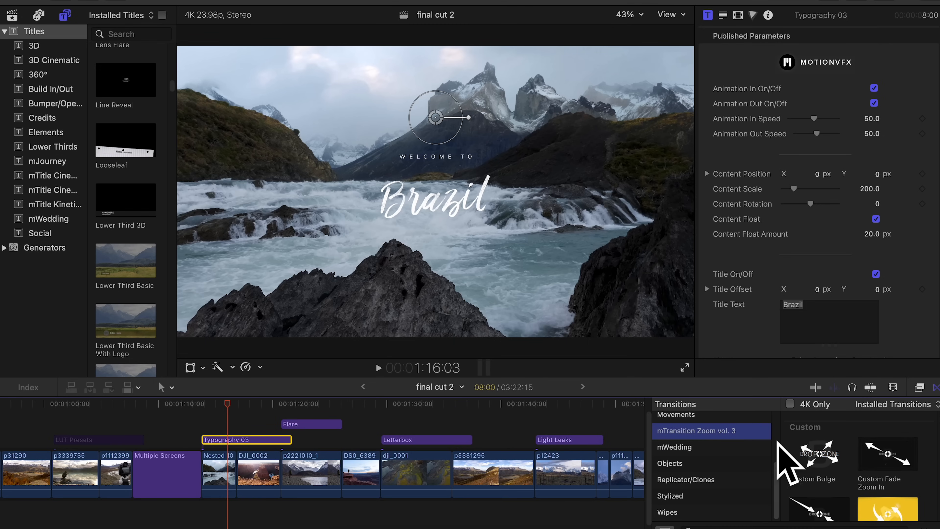
mouse_move(689, 441)
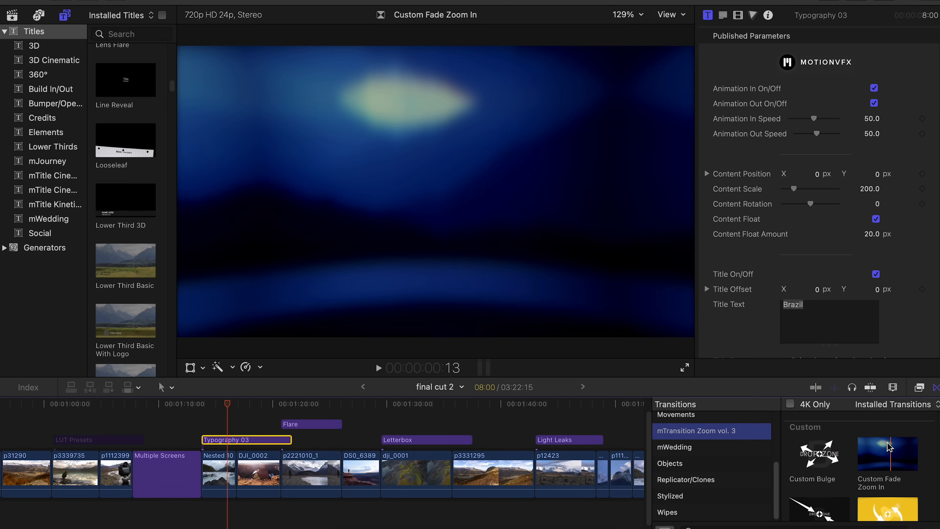
Step: Apply the Custom Fade Zoom In transition between clips, raising the insufficient-media prompt
click(812, 454)
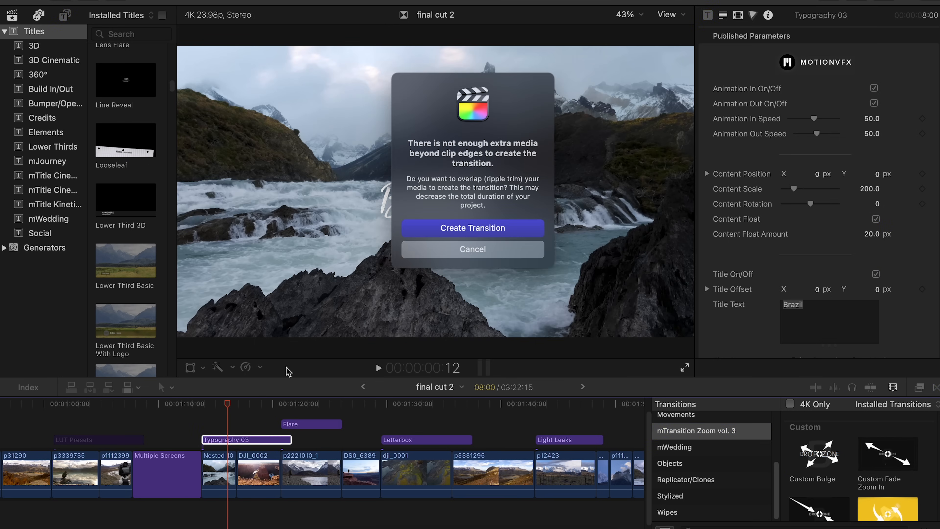
mouse_move(433, 289)
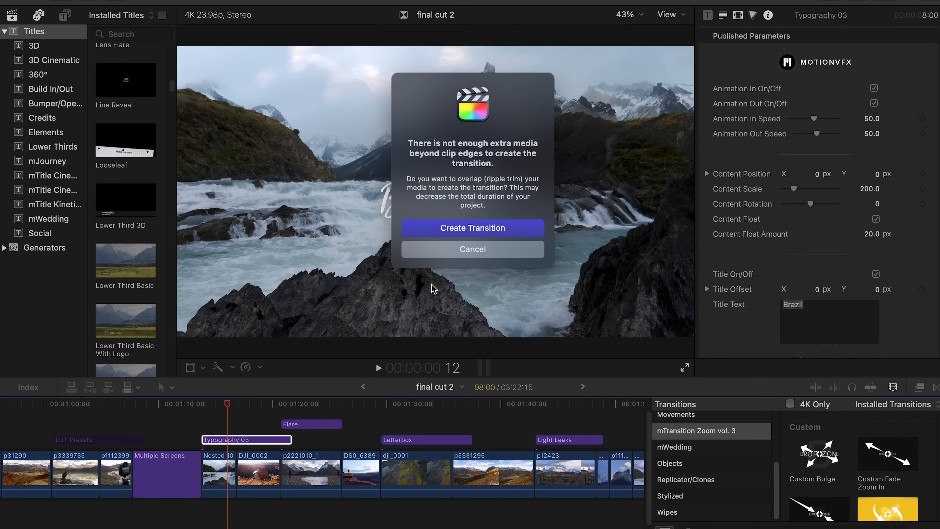
mouse_move(488, 174)
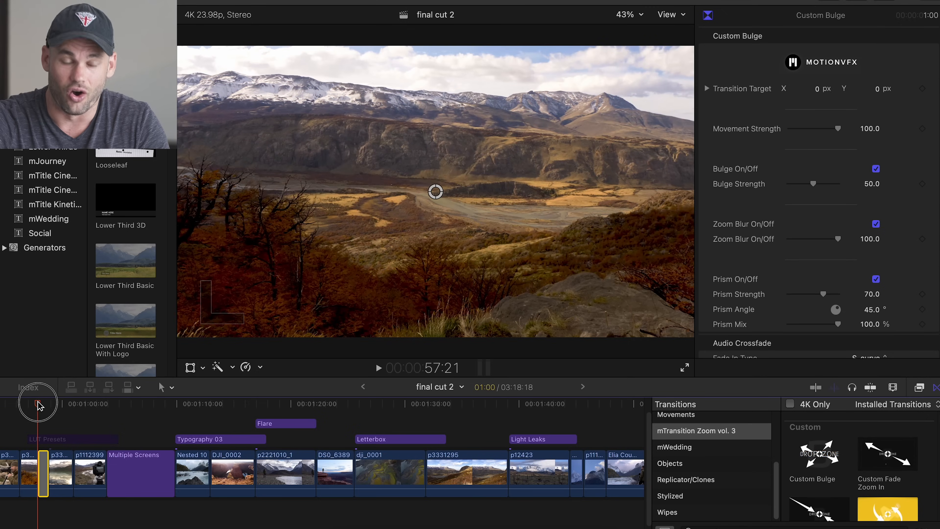
Step: Select the Custom Bulge transition and move its target to X -0.29 px, Y -0.01 px
click(42, 473)
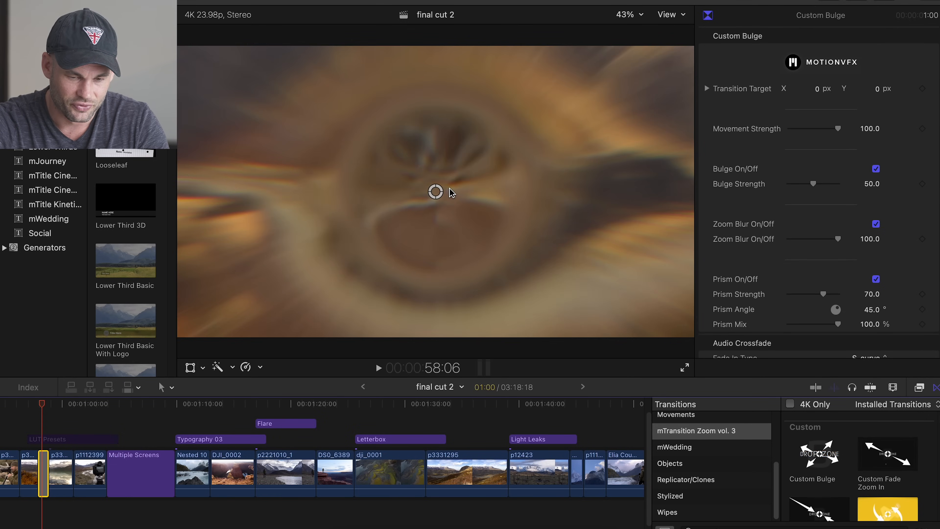
drag(435, 192, 349, 197)
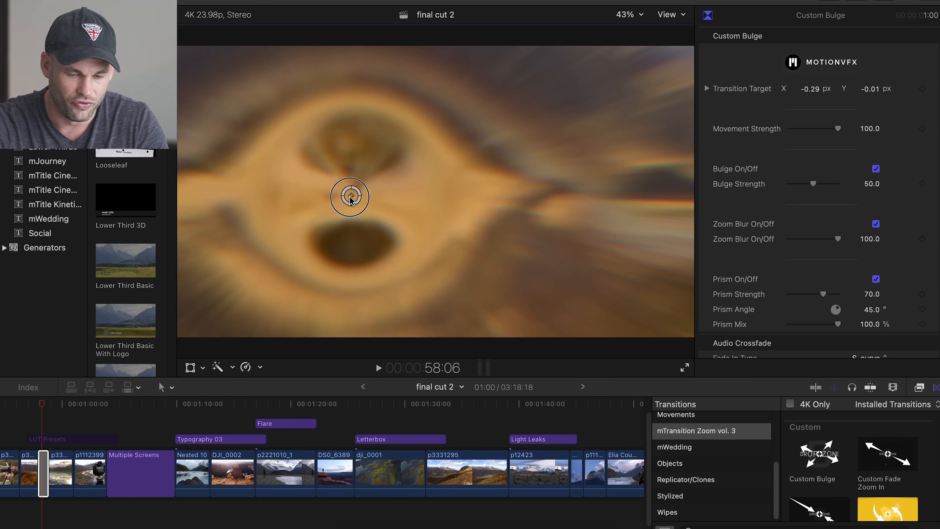
drag(349, 197, 344, 198)
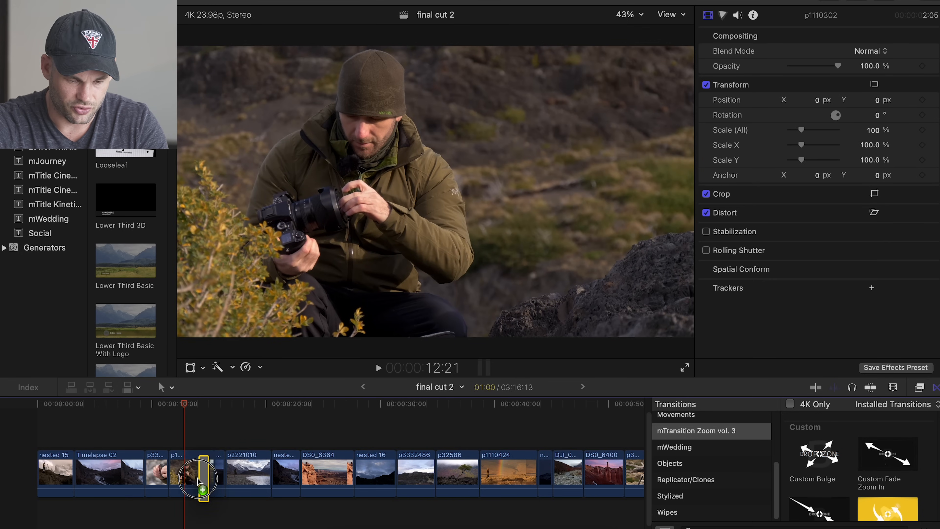
Step: Select the new Custom Fade Zoom In transition and skim playback across it to preview
click(192, 472)
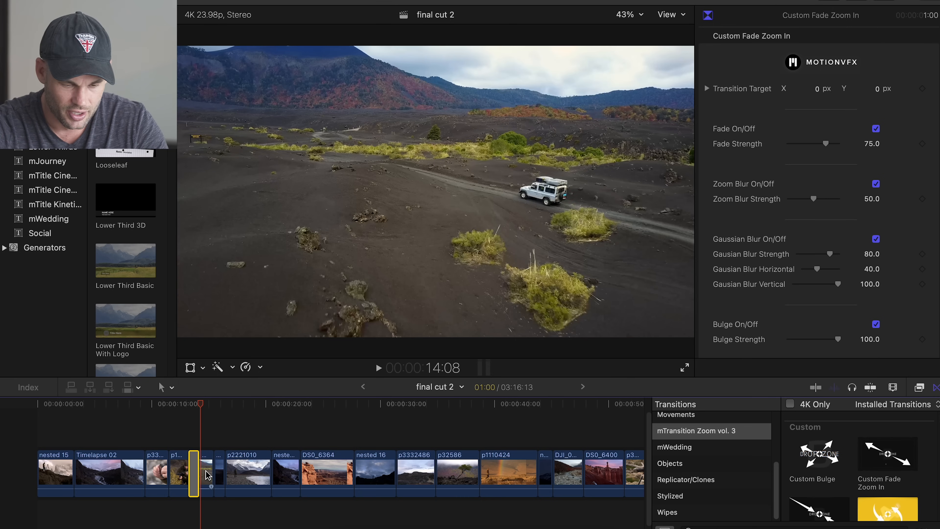
click(186, 470)
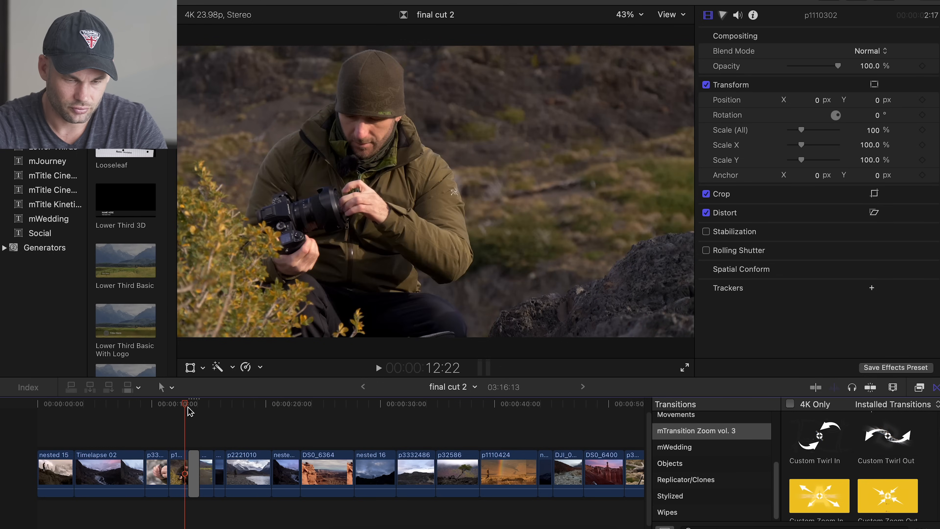
drag(188, 403, 207, 404)
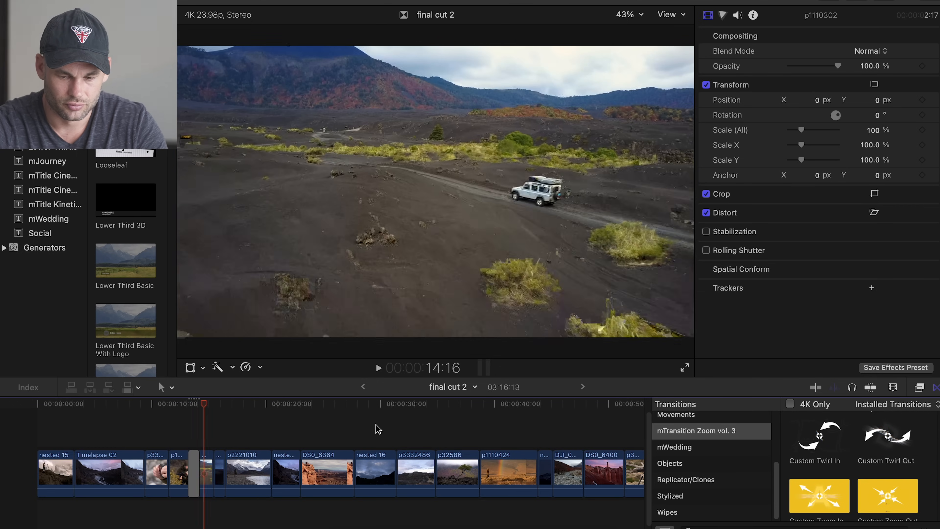